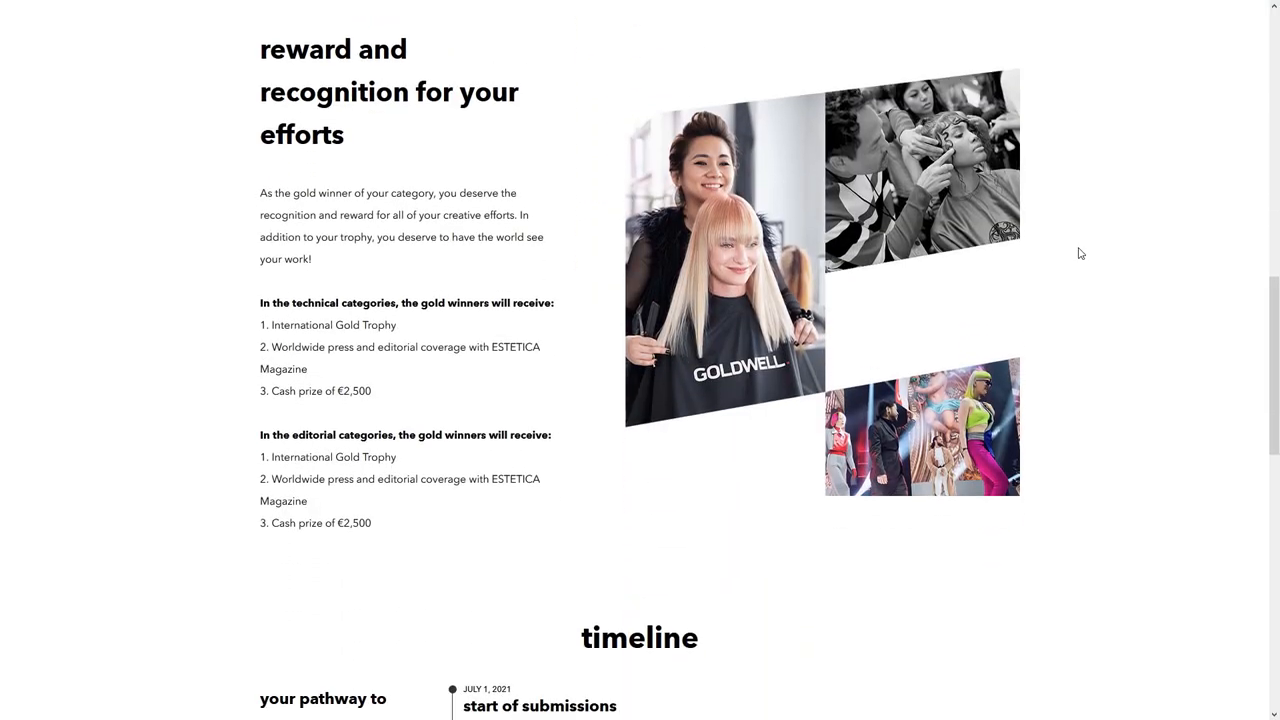
- Reach the 'enter now' section and launch the entry form via 'entries open in july 2021'
scroll("down", 3)
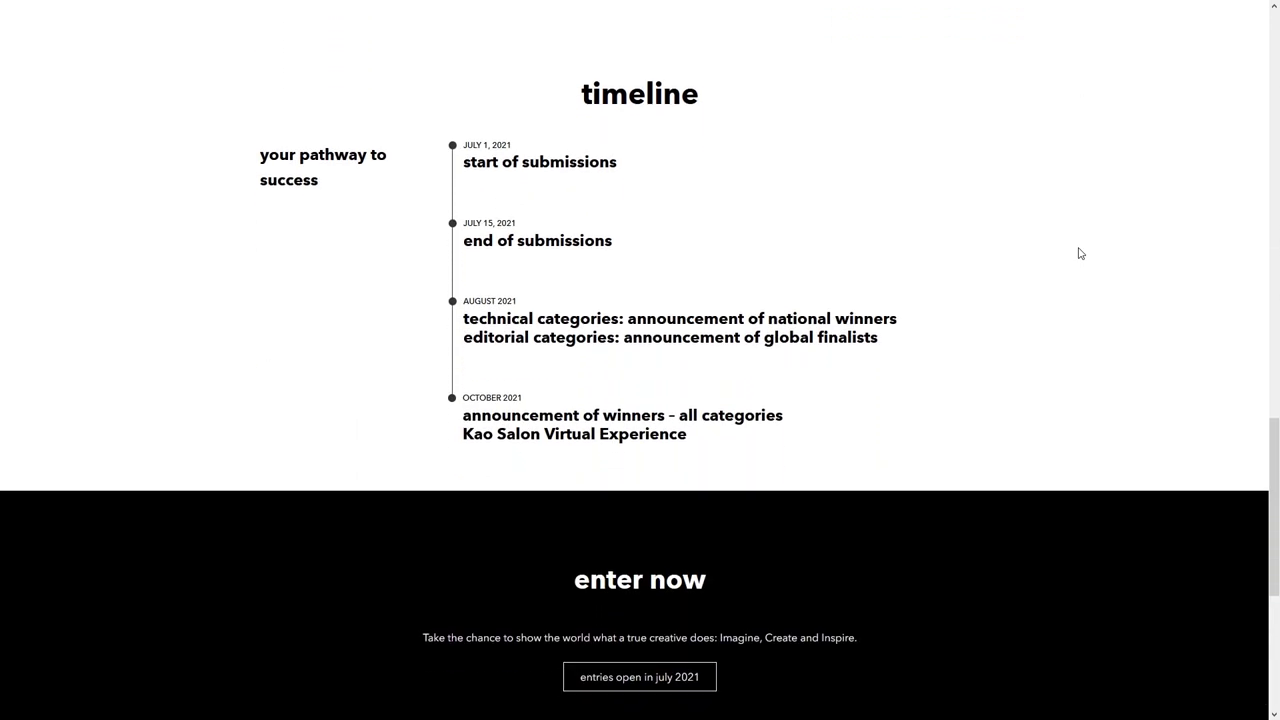
scroll("down", 3)
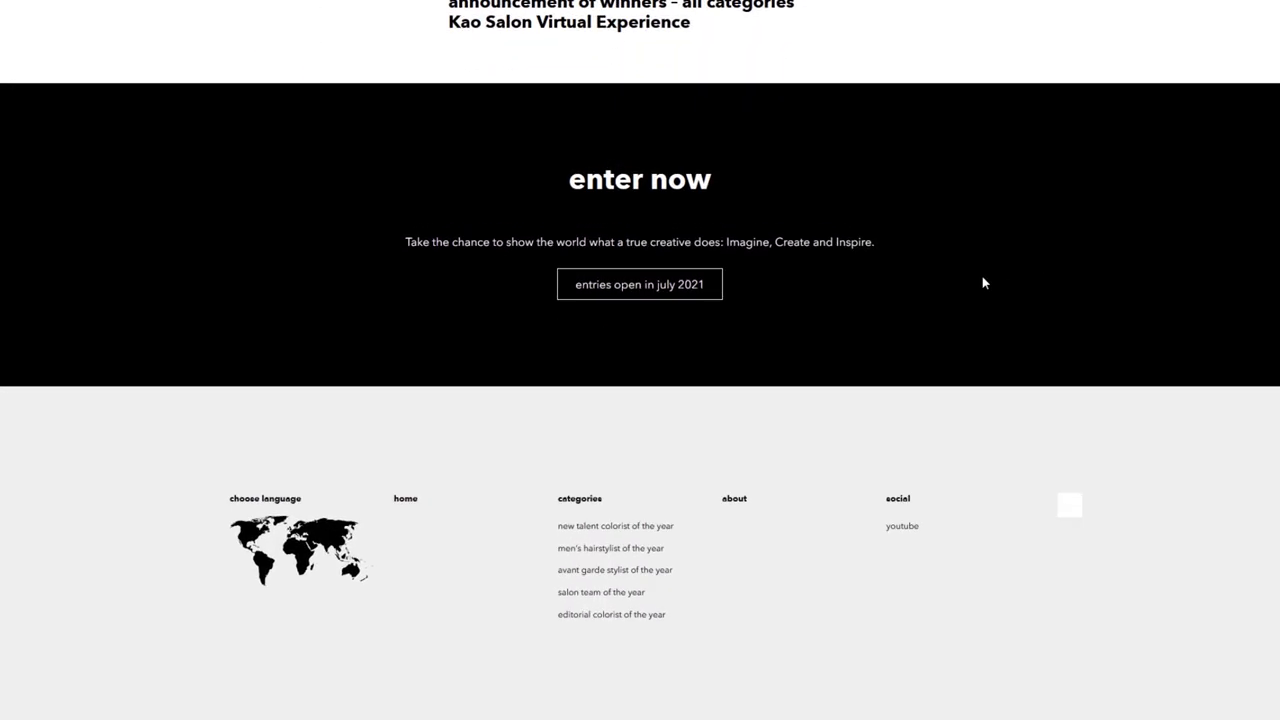
left_click(640, 284)
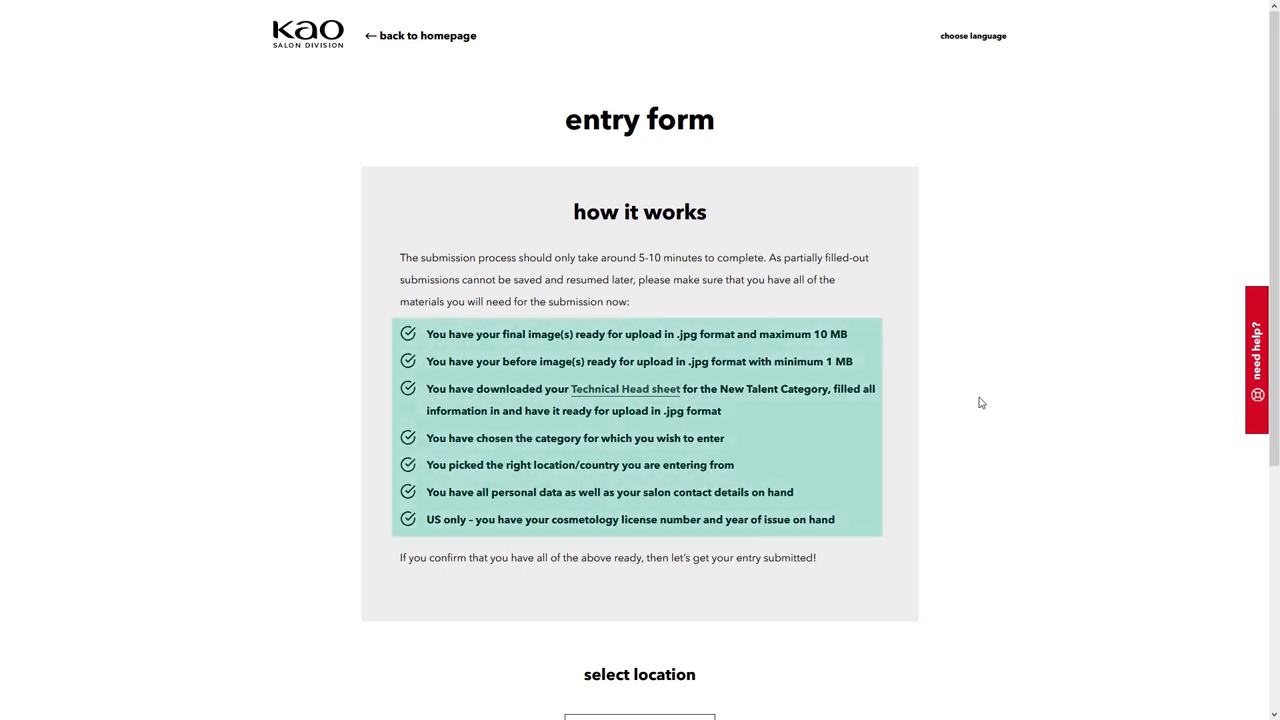
- Set the entry location to United States from the country list
scroll("down", 3)
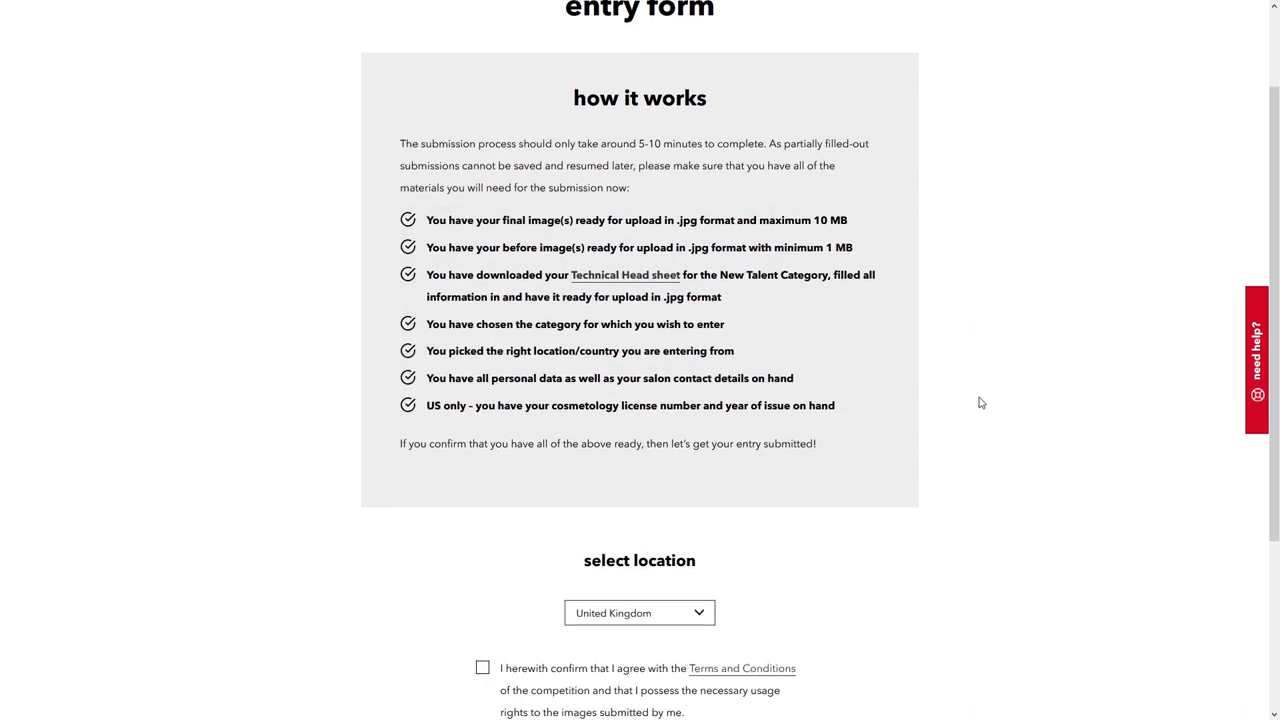
left_click(640, 612)
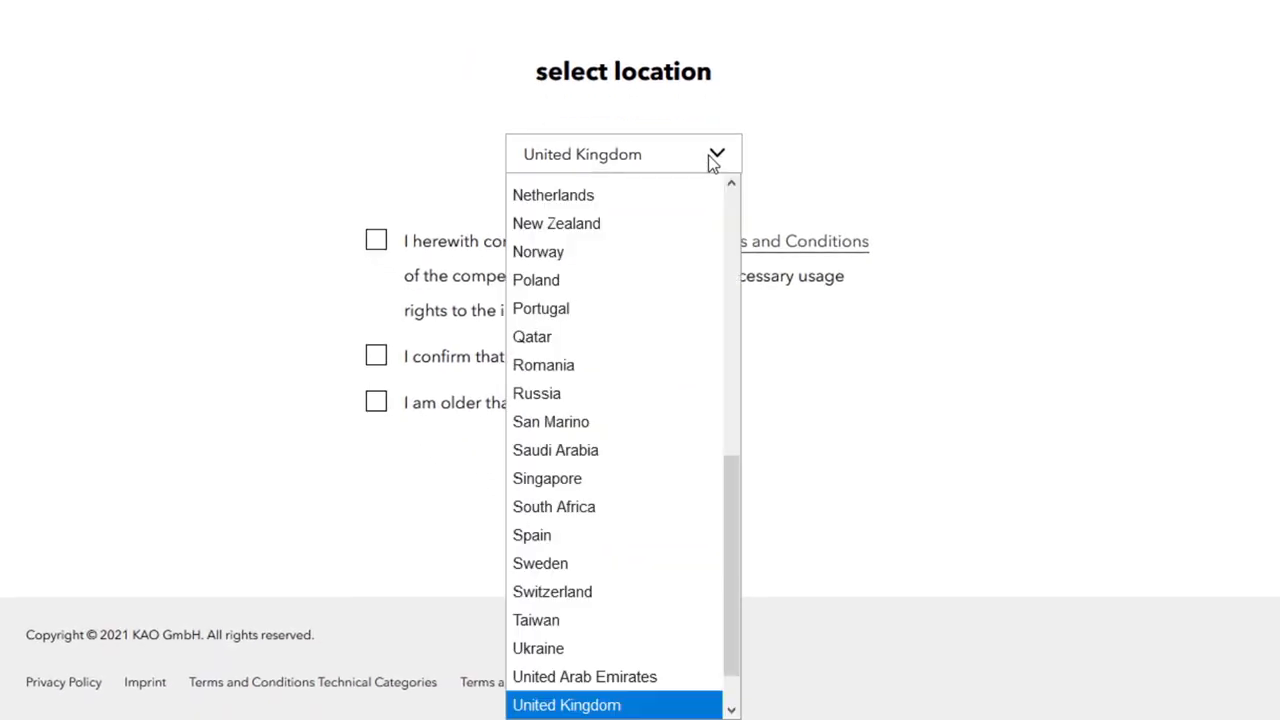
scroll("down", 3)
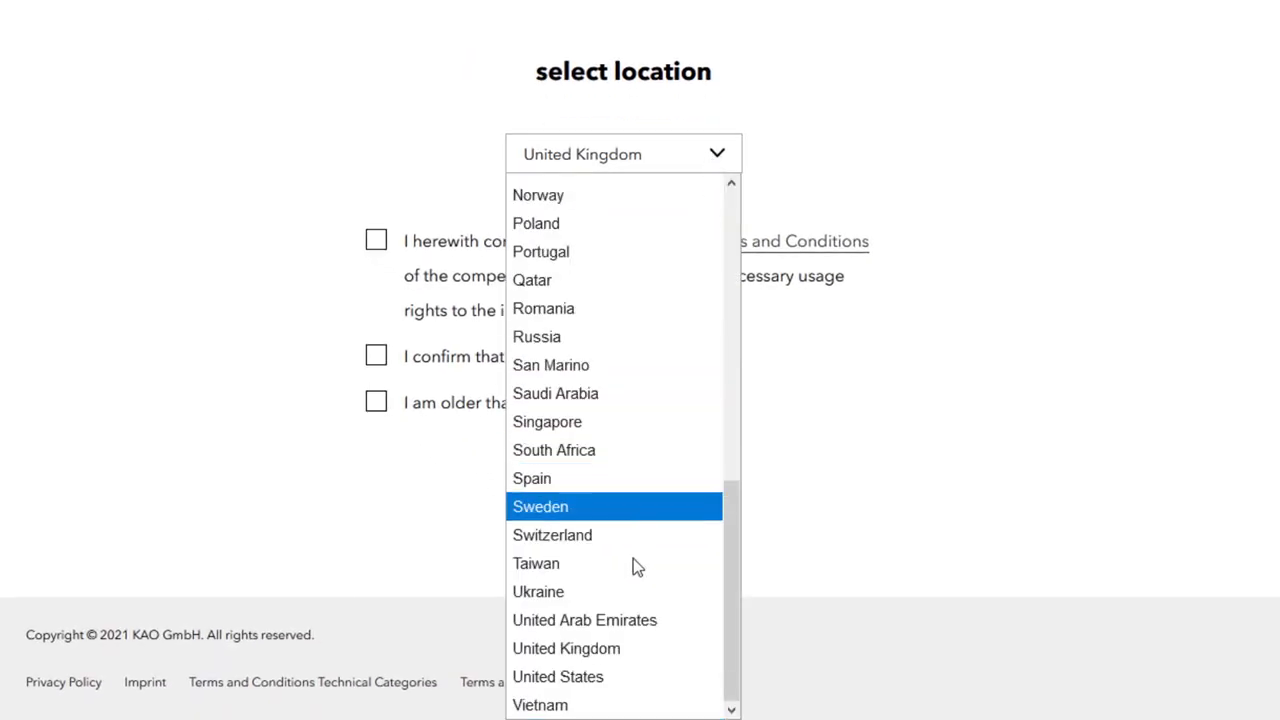
left_click(558, 676)
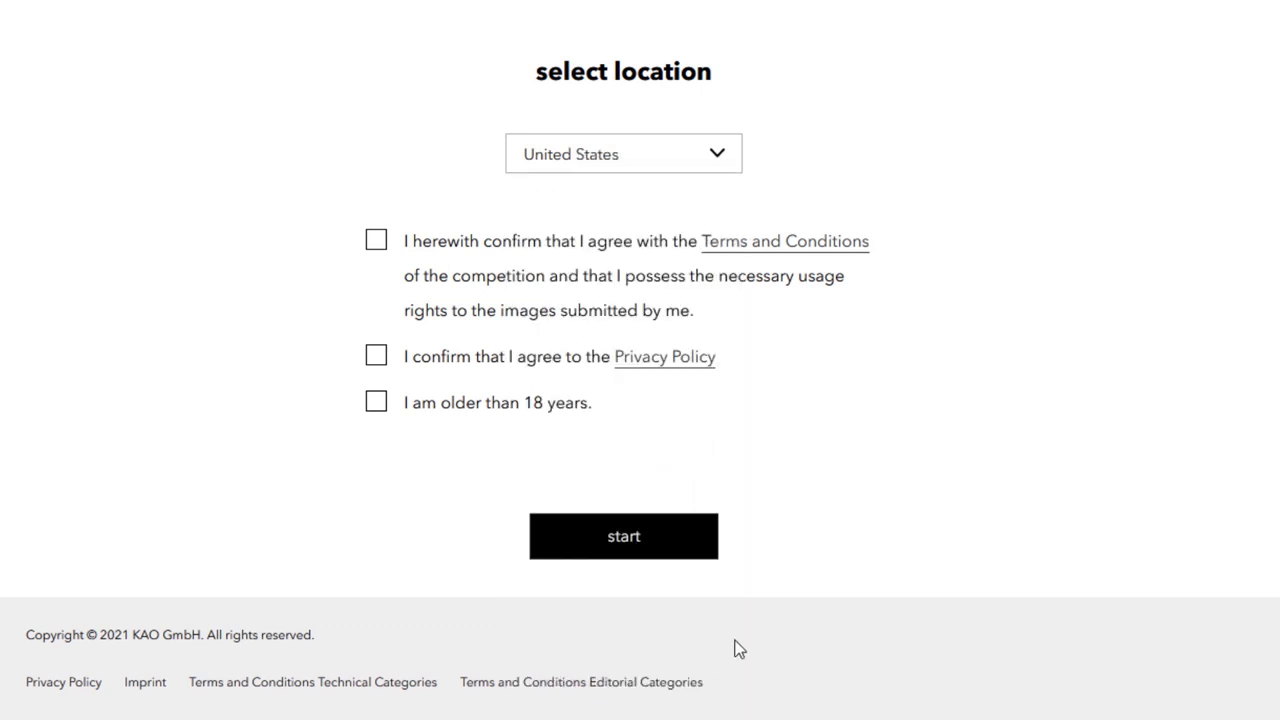
- Confirm Terms, Privacy Policy and being over 18, then start the entry
left_click(376, 240)
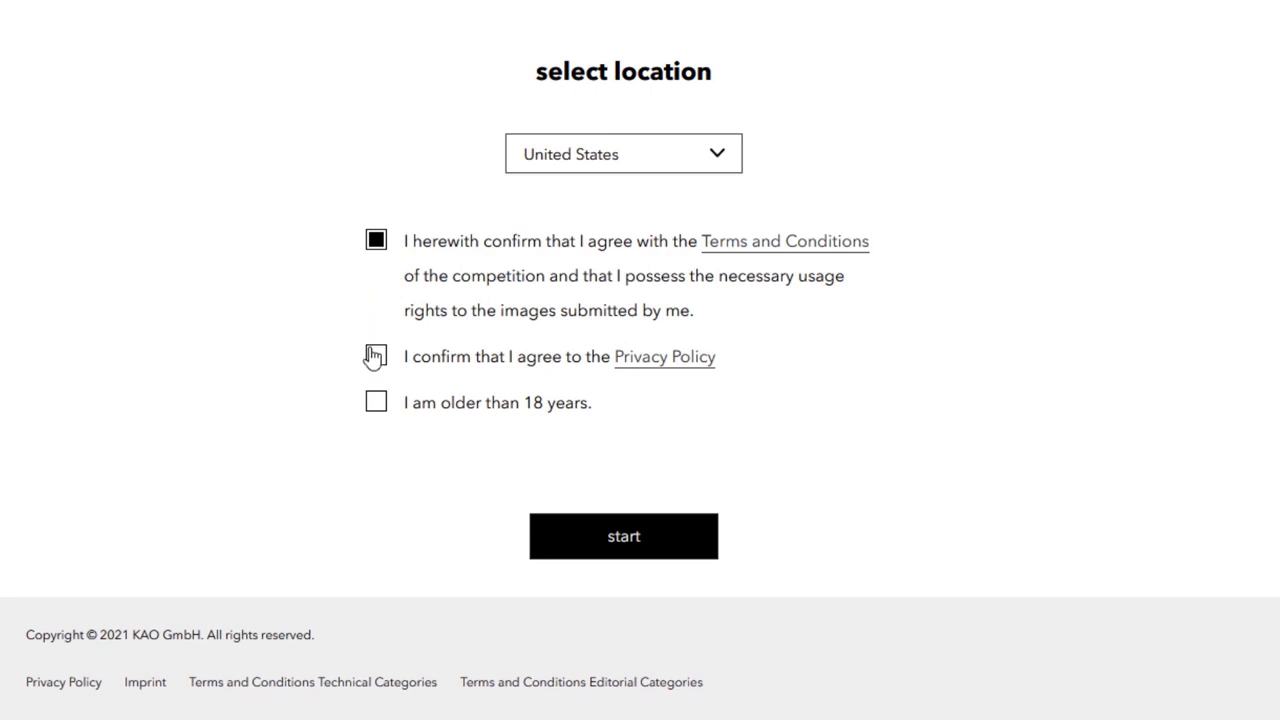
left_click(376, 356)
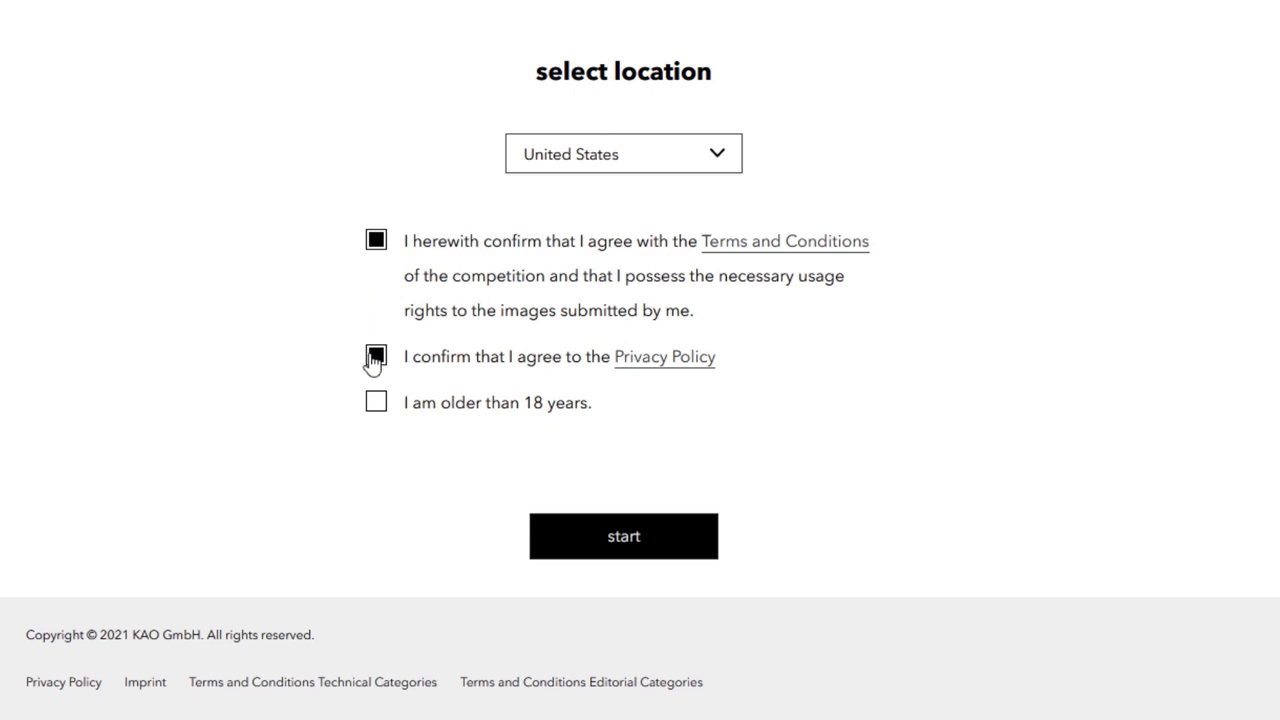
left_click(376, 356)
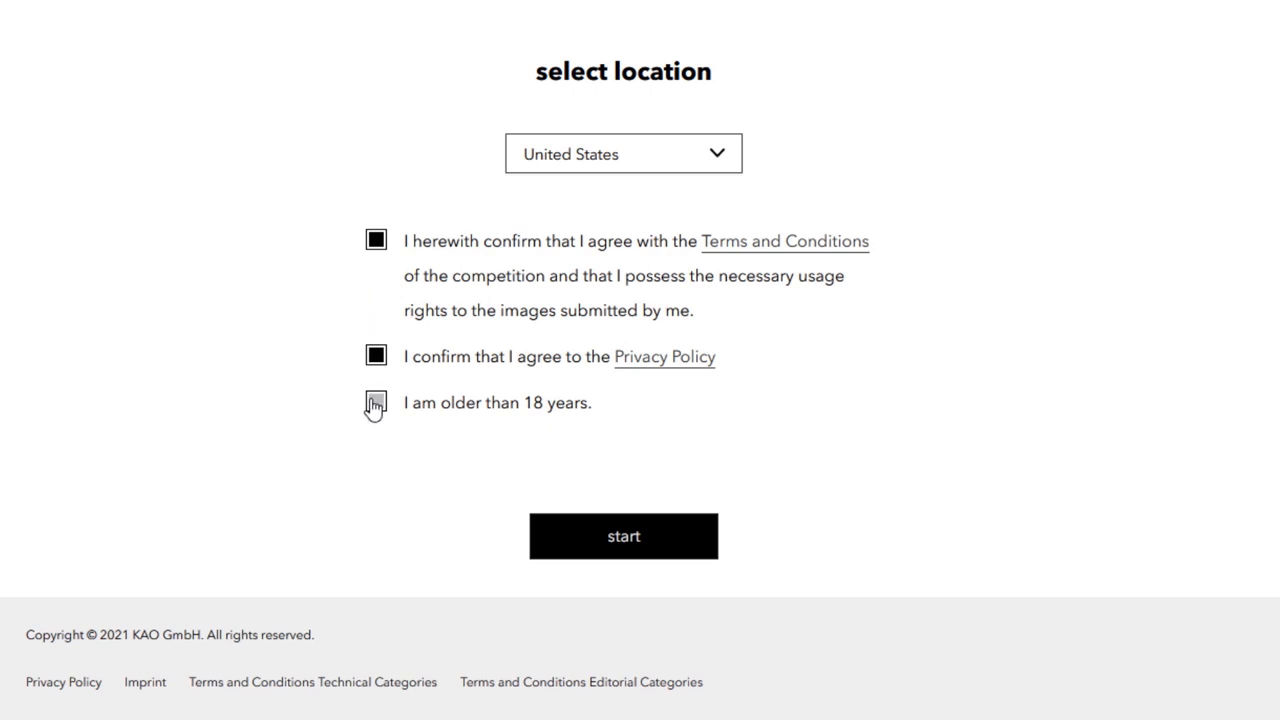
left_click(376, 400)
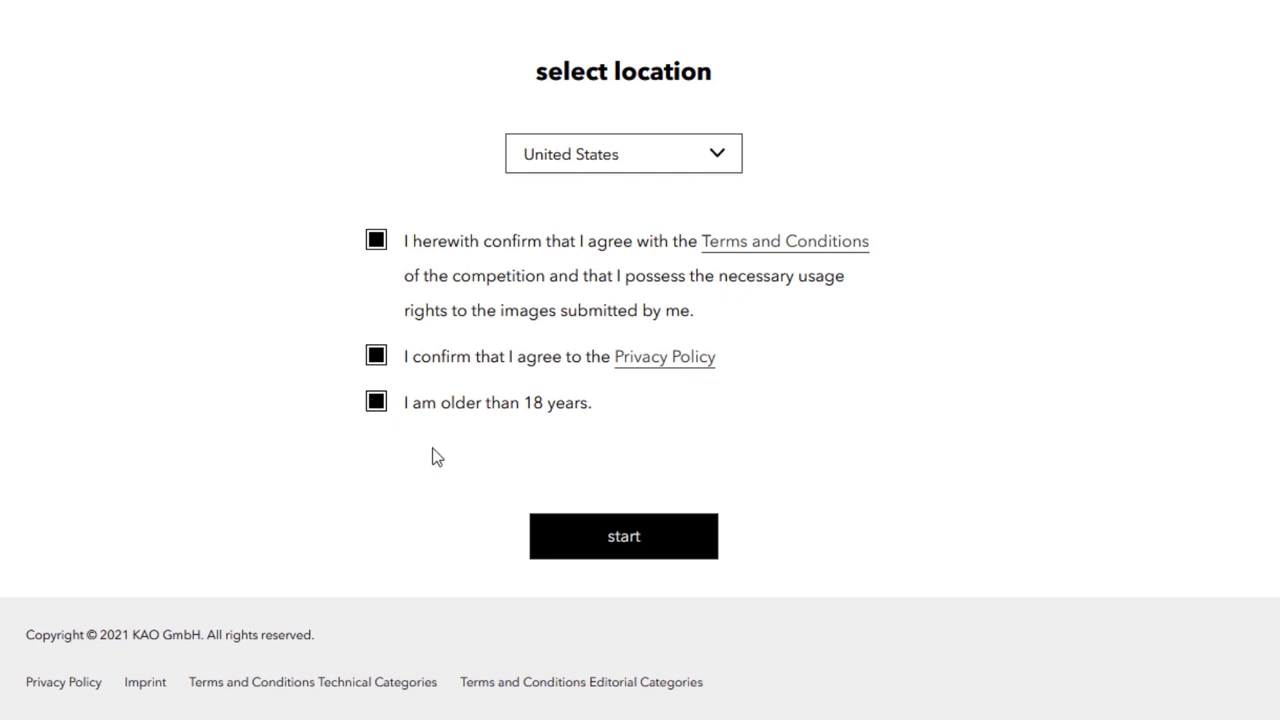
left_click(624, 536)
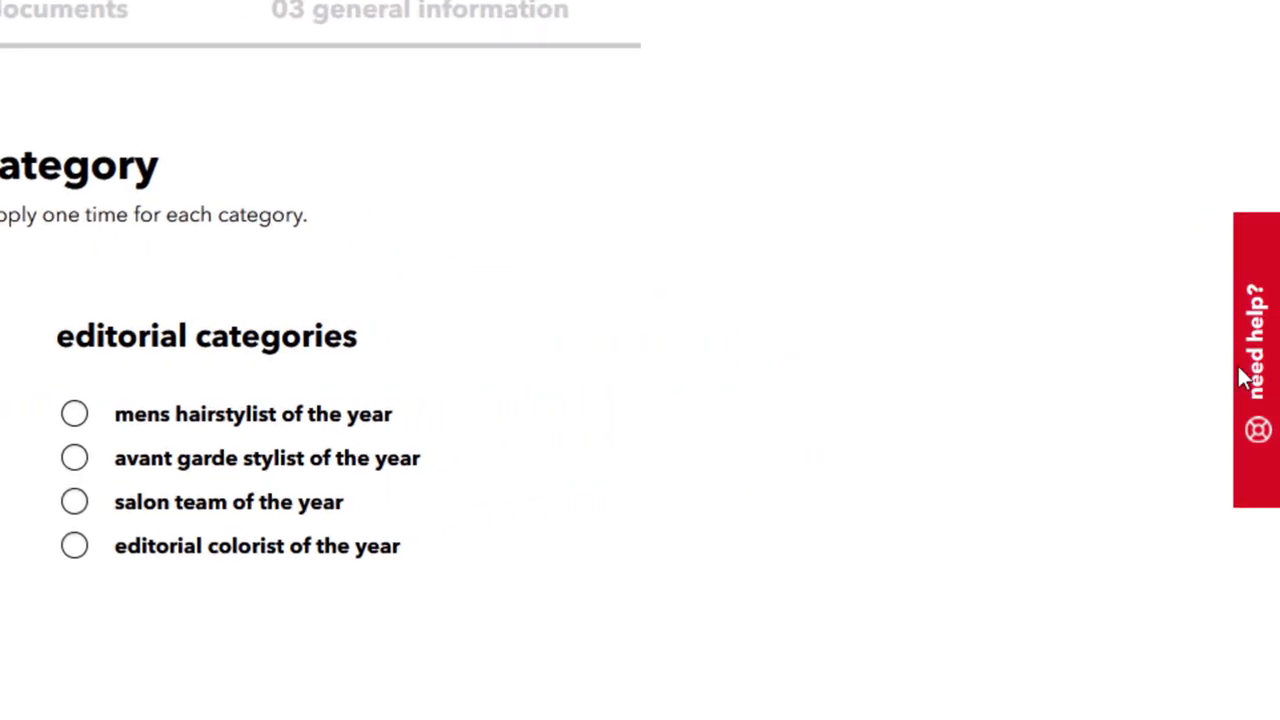
- Expand the red 'need help?' panel offering email support for submissions
left_click(1256, 360)
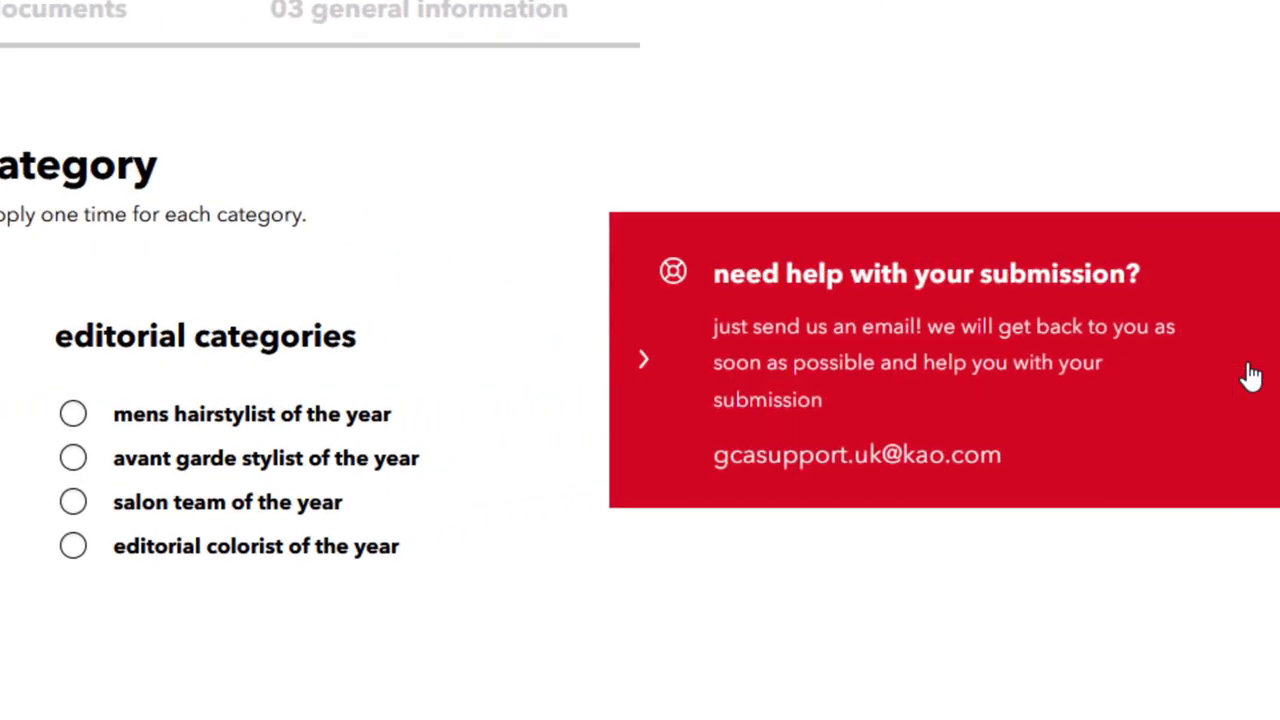
mouse_move(1254, 374)
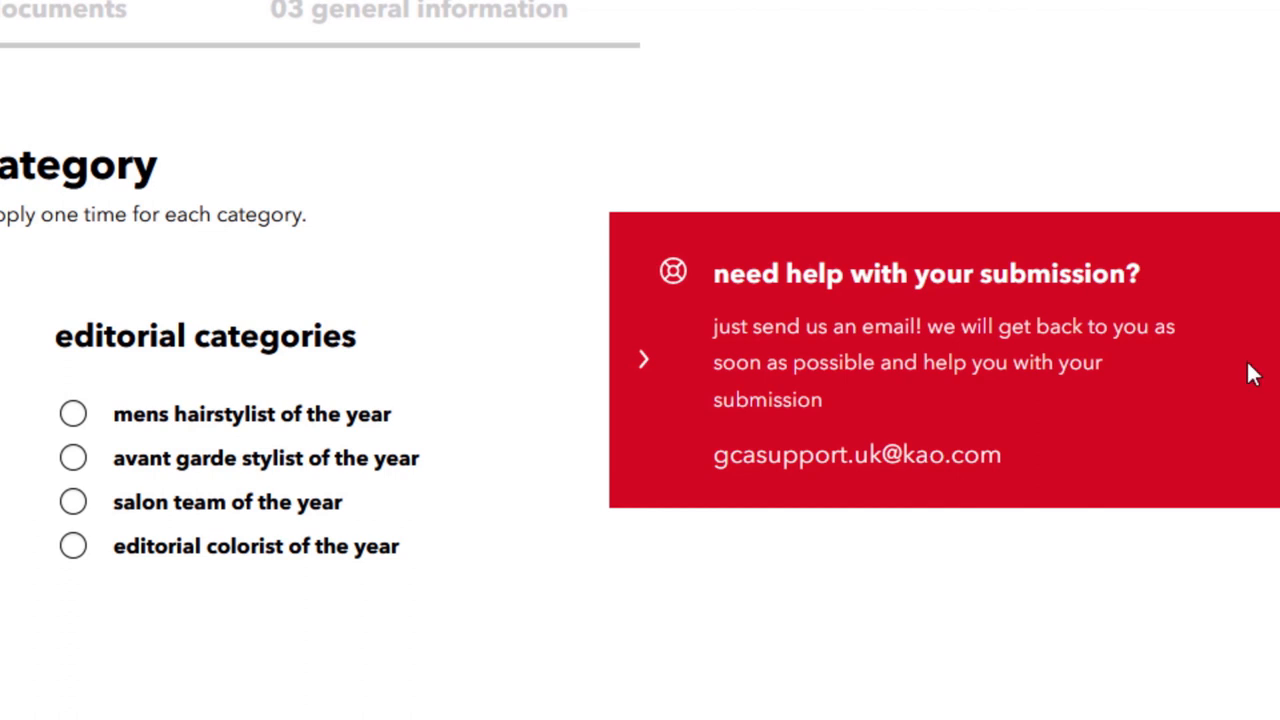
mouse_move(640, 380)
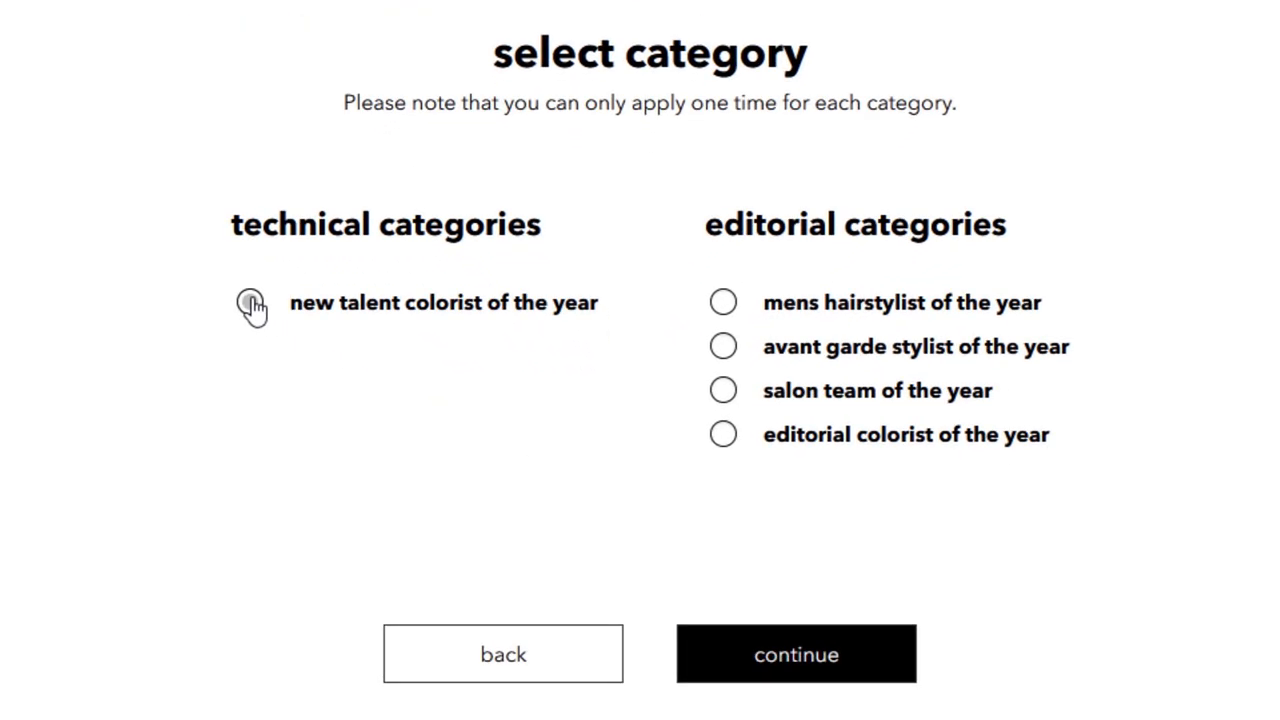
- Choose 'new talent colorist of the year' and continue to the entry documents step
left_click(248, 302)
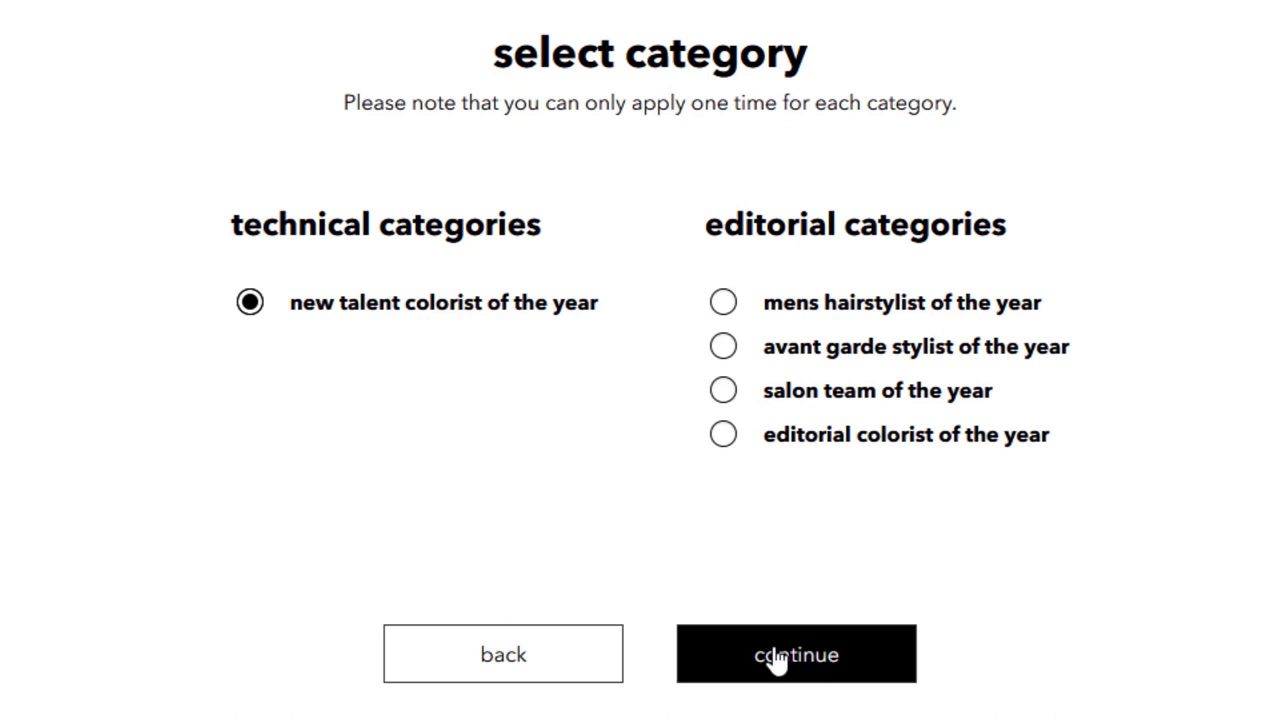
left_click(796, 654)
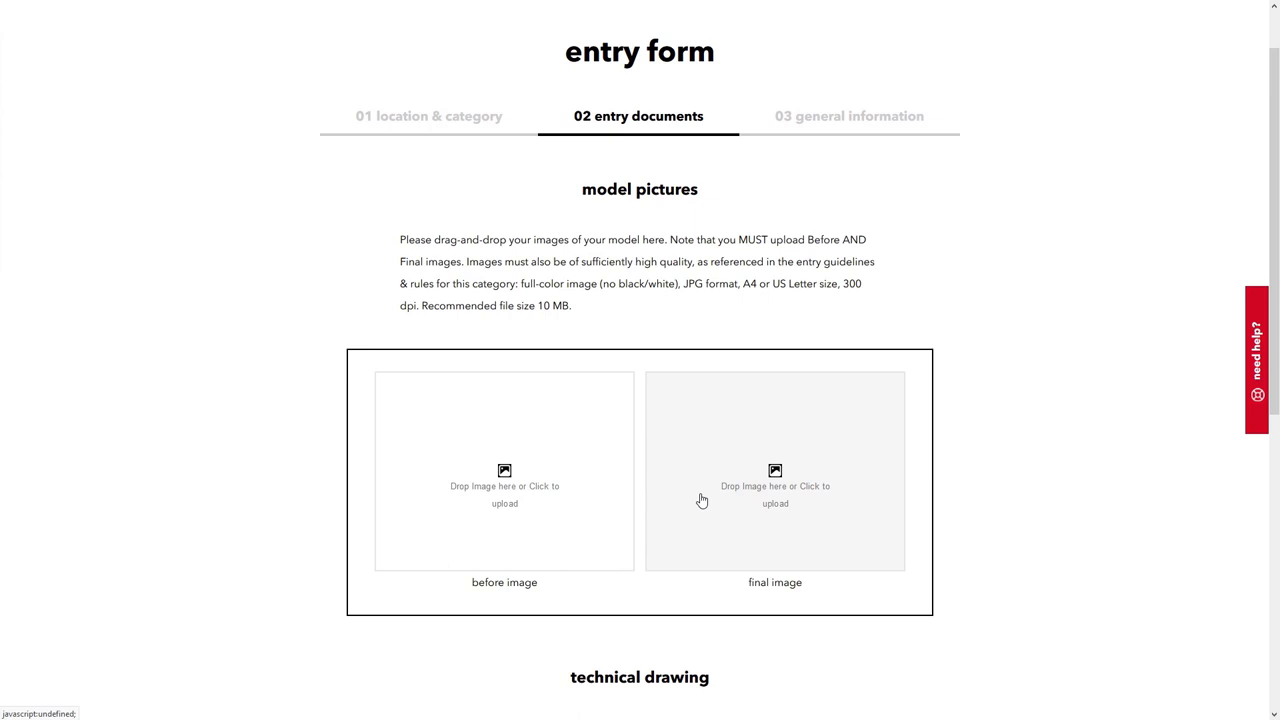
mouse_move(556, 464)
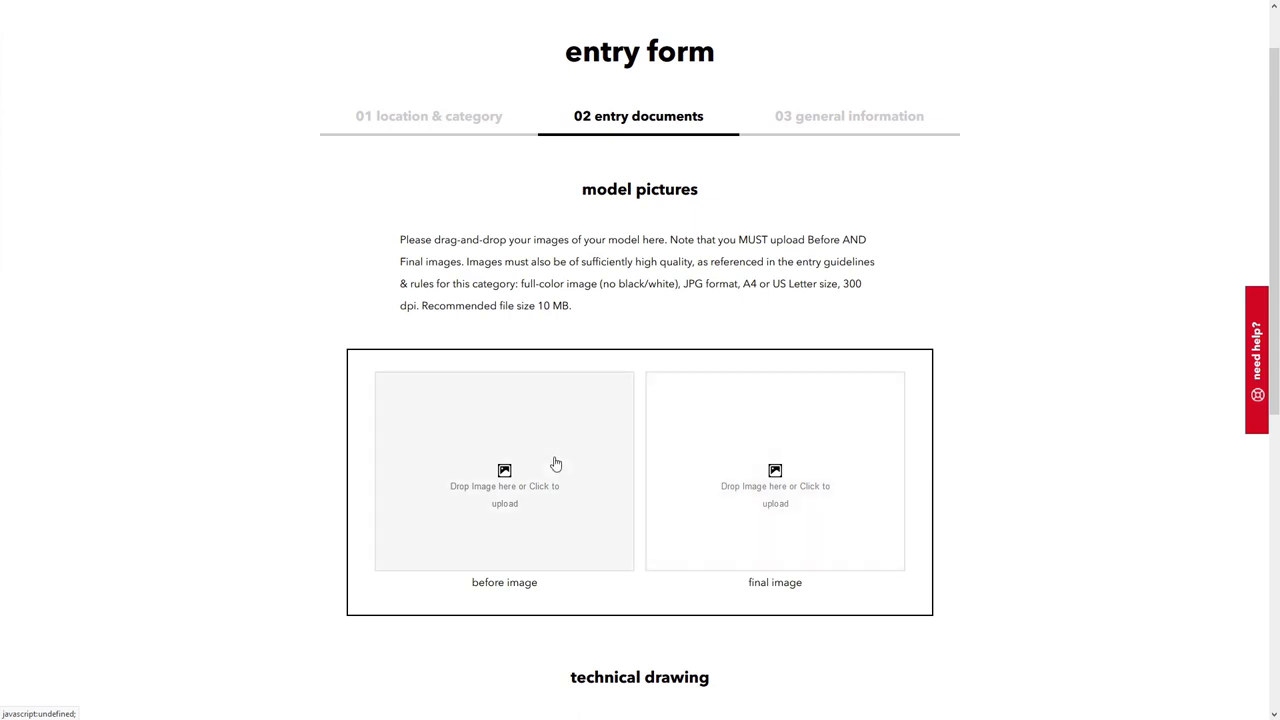
- Upload Before.jpg from the Images folder as the before image
left_click(504, 472)
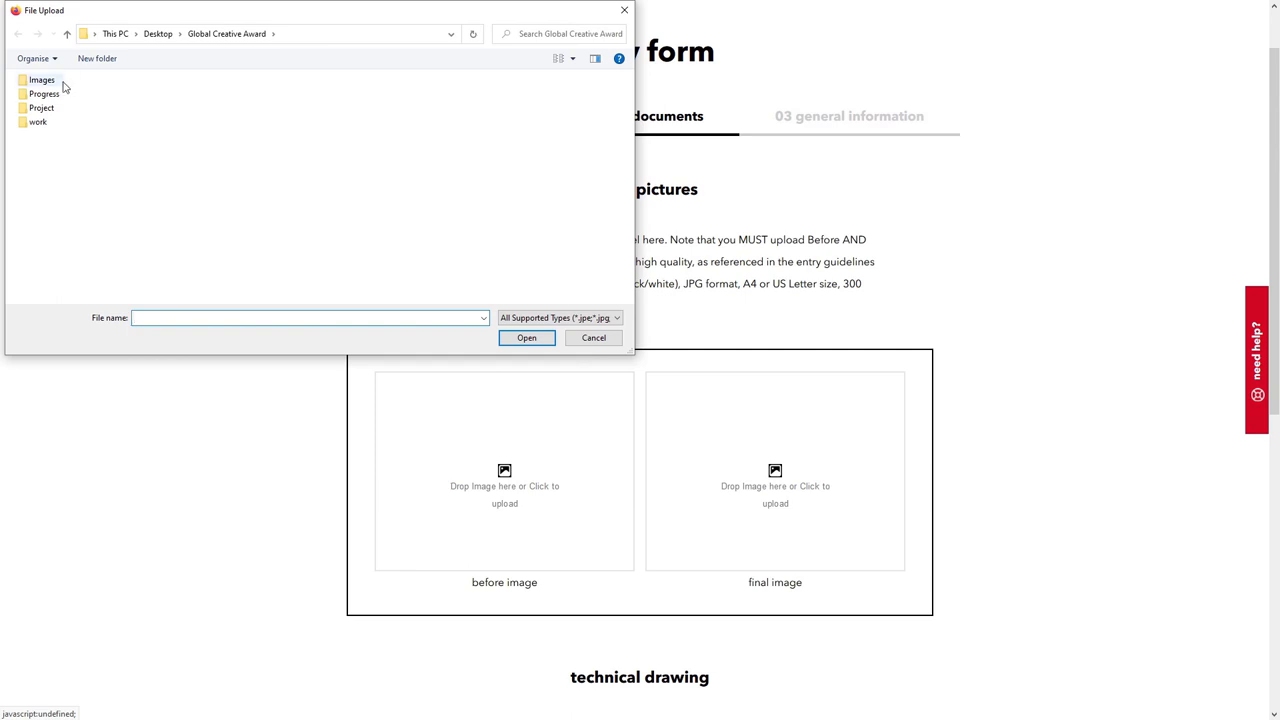
double_click(40, 80)
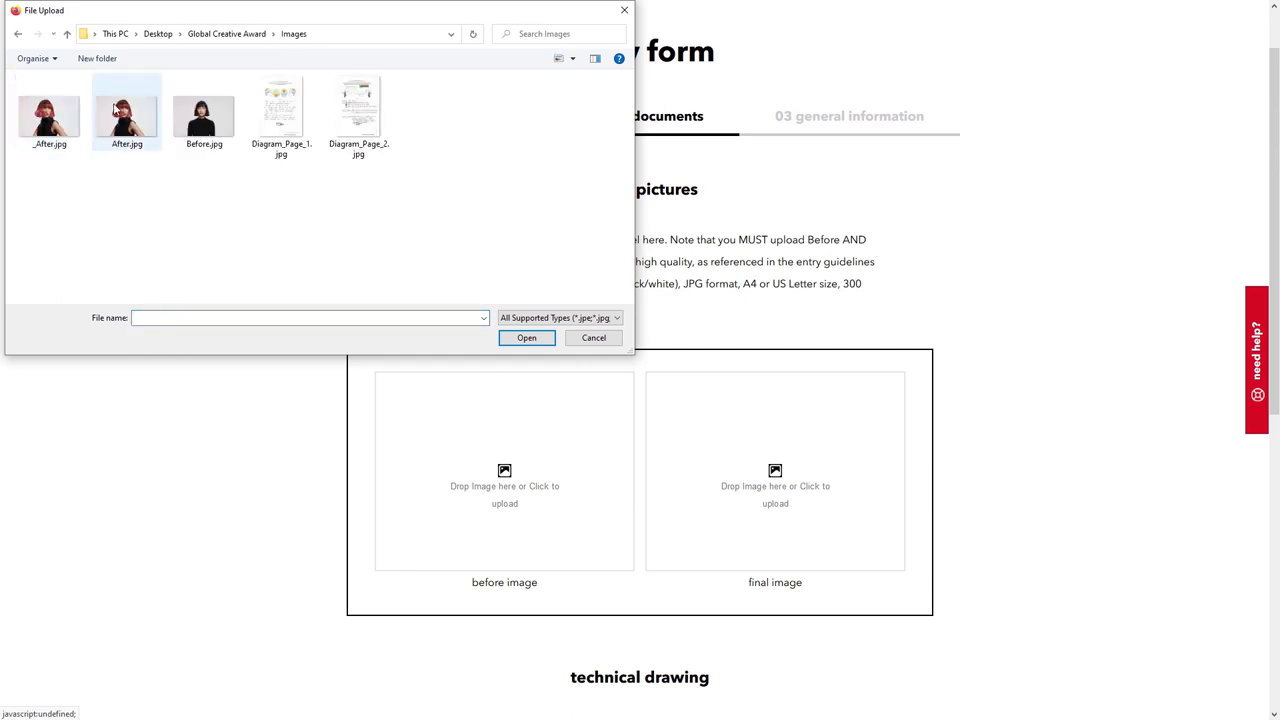
left_click(204, 112)
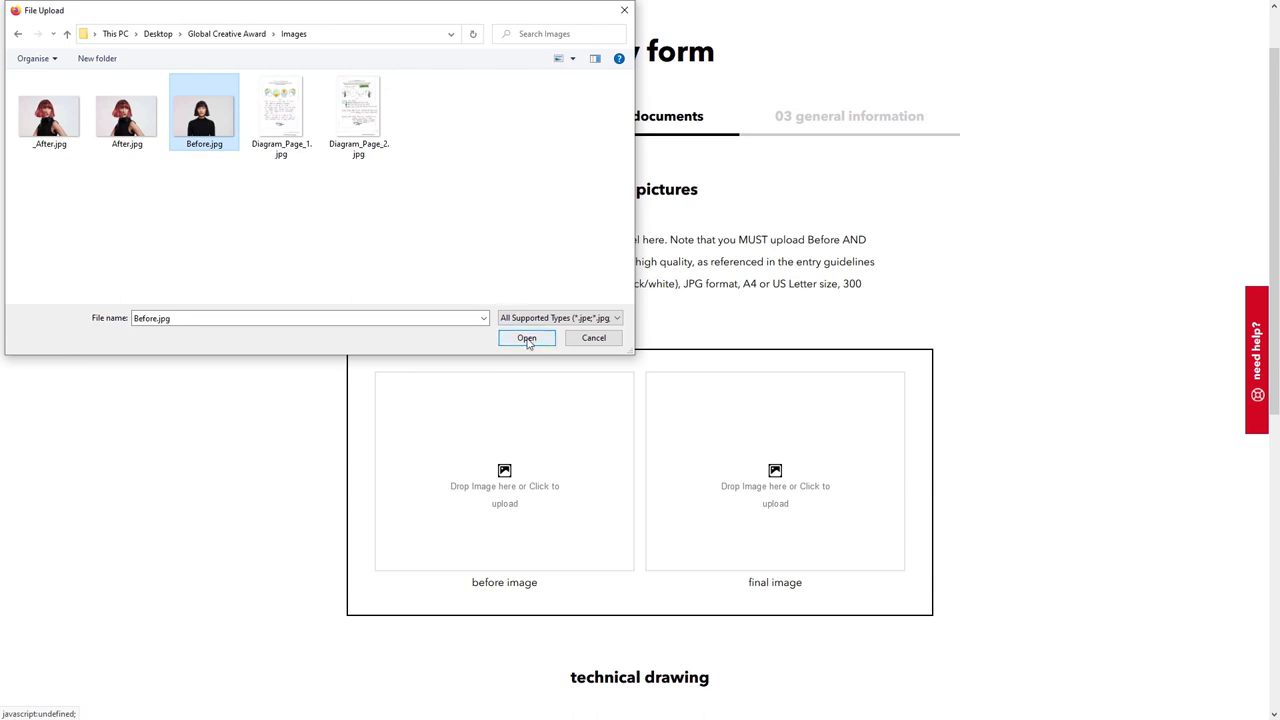
left_click(526, 336)
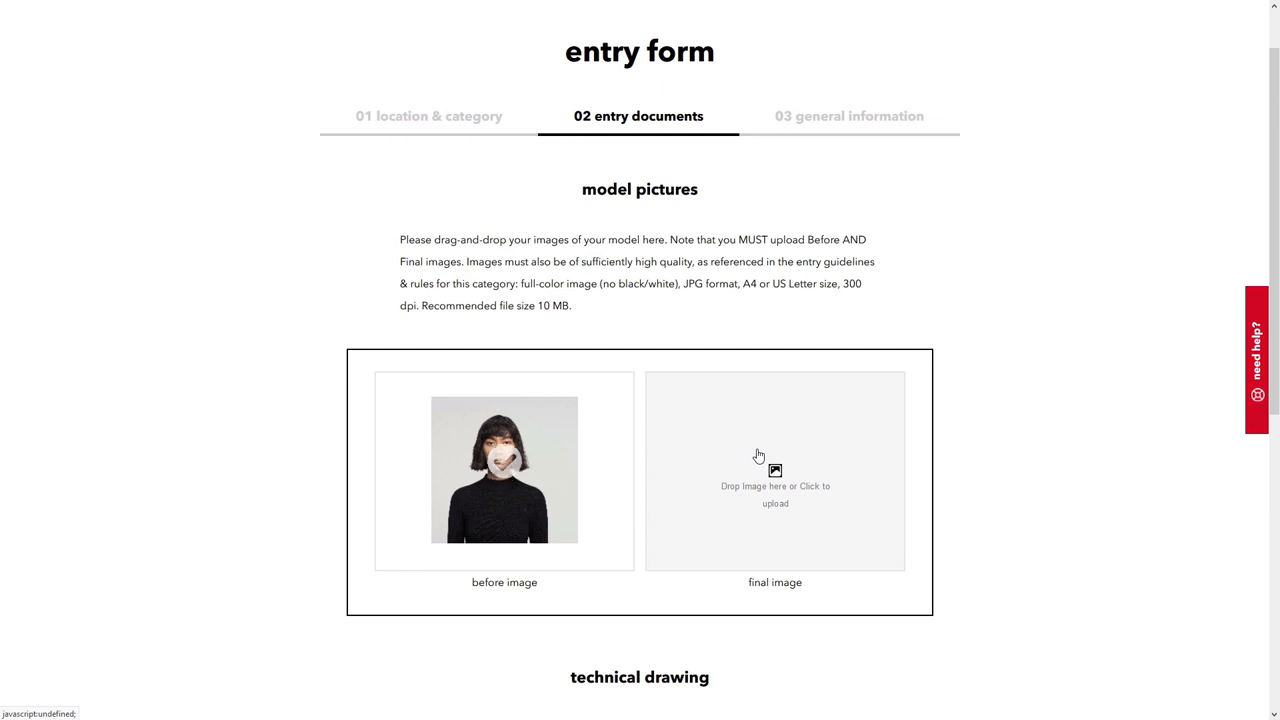
- Upload After.jpg as the final image
left_click(776, 486)
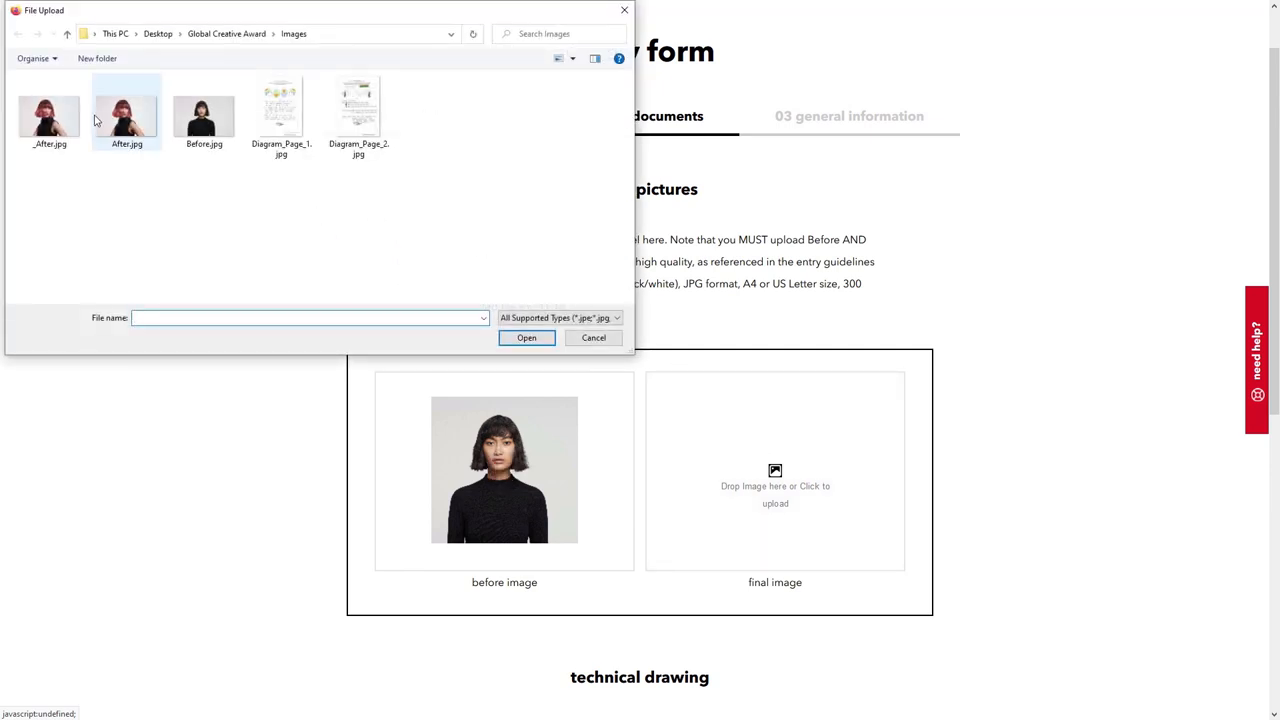
left_click(128, 110)
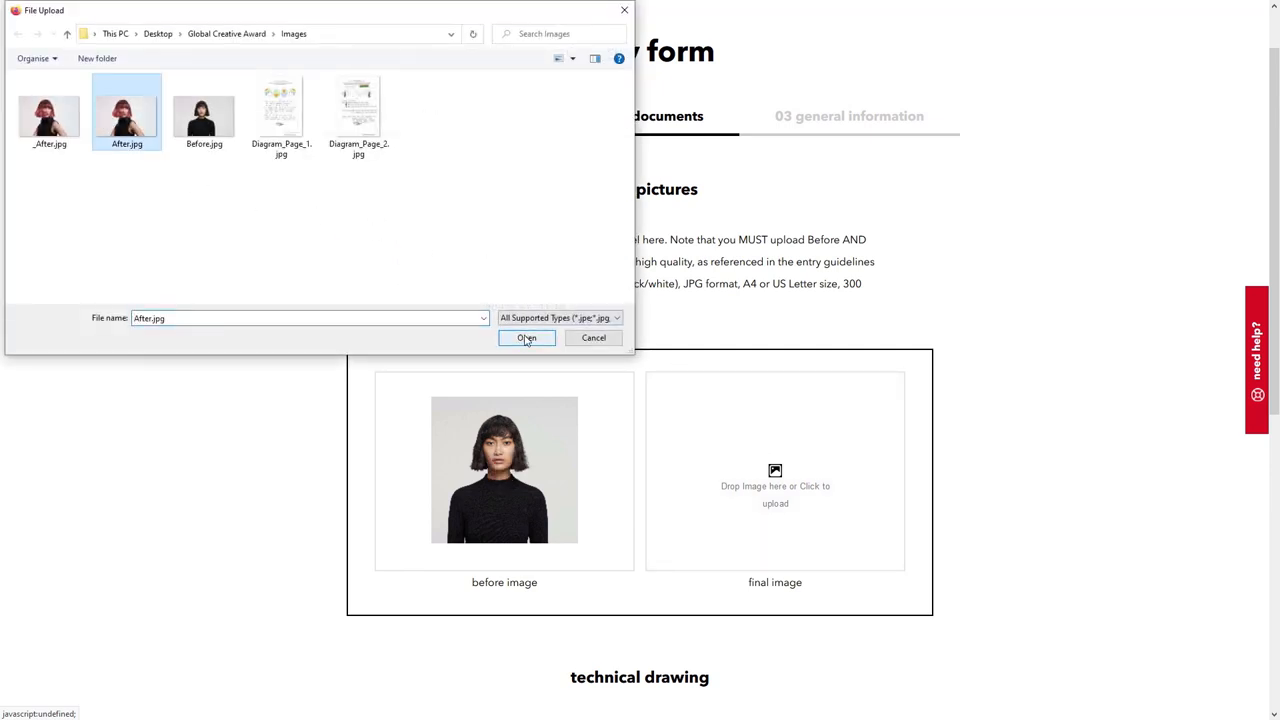
left_click(526, 336)
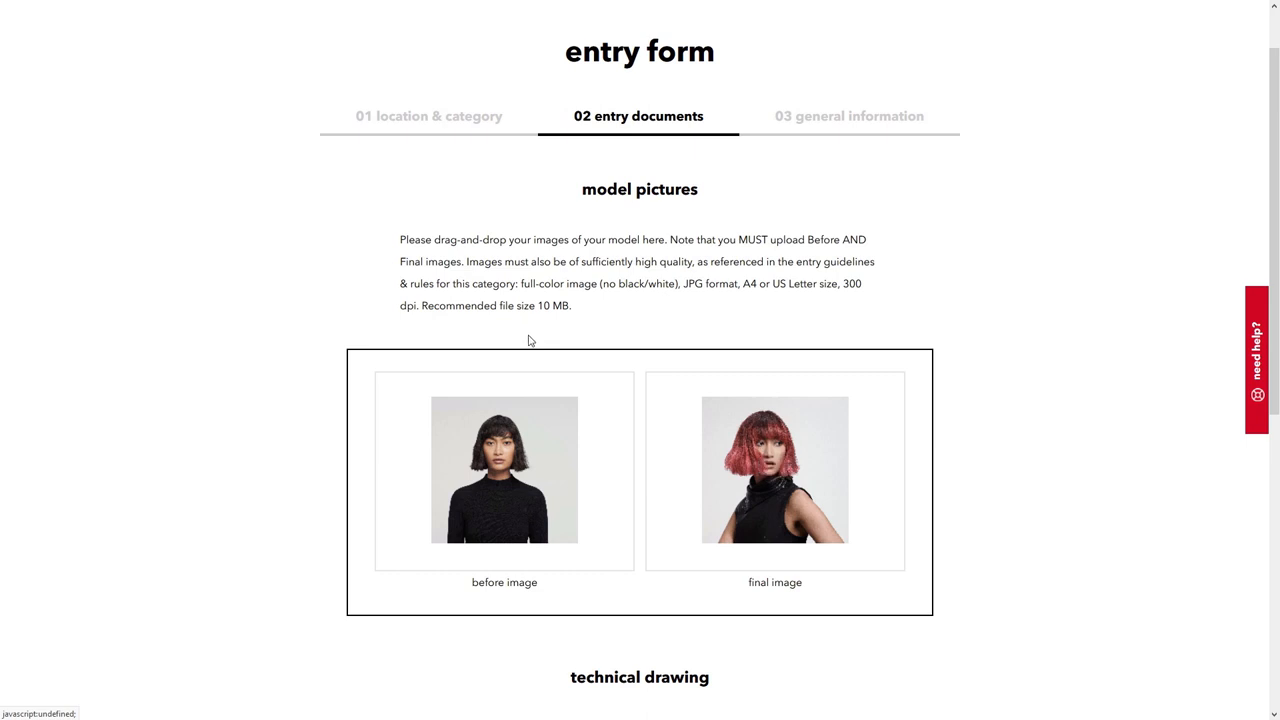
- Try _After.jpg as the final image, then remove it after the invalid dimension error
left_click(774, 486)
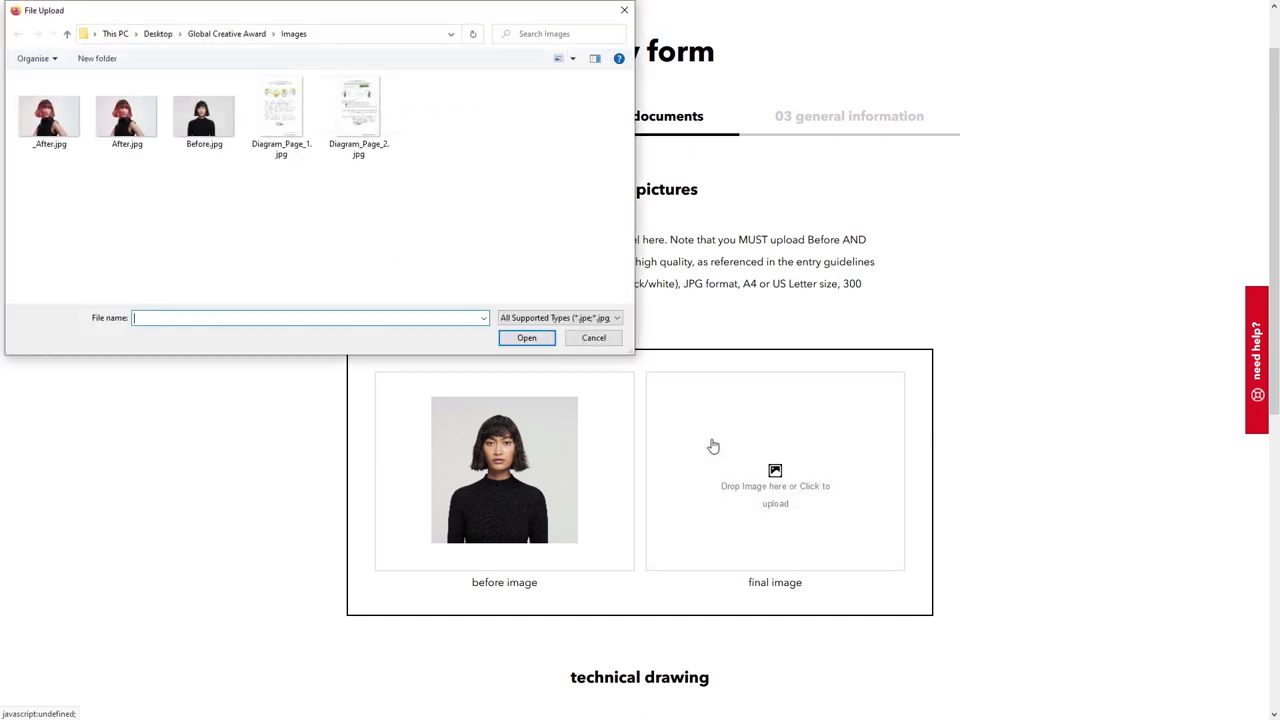
left_click(48, 112)
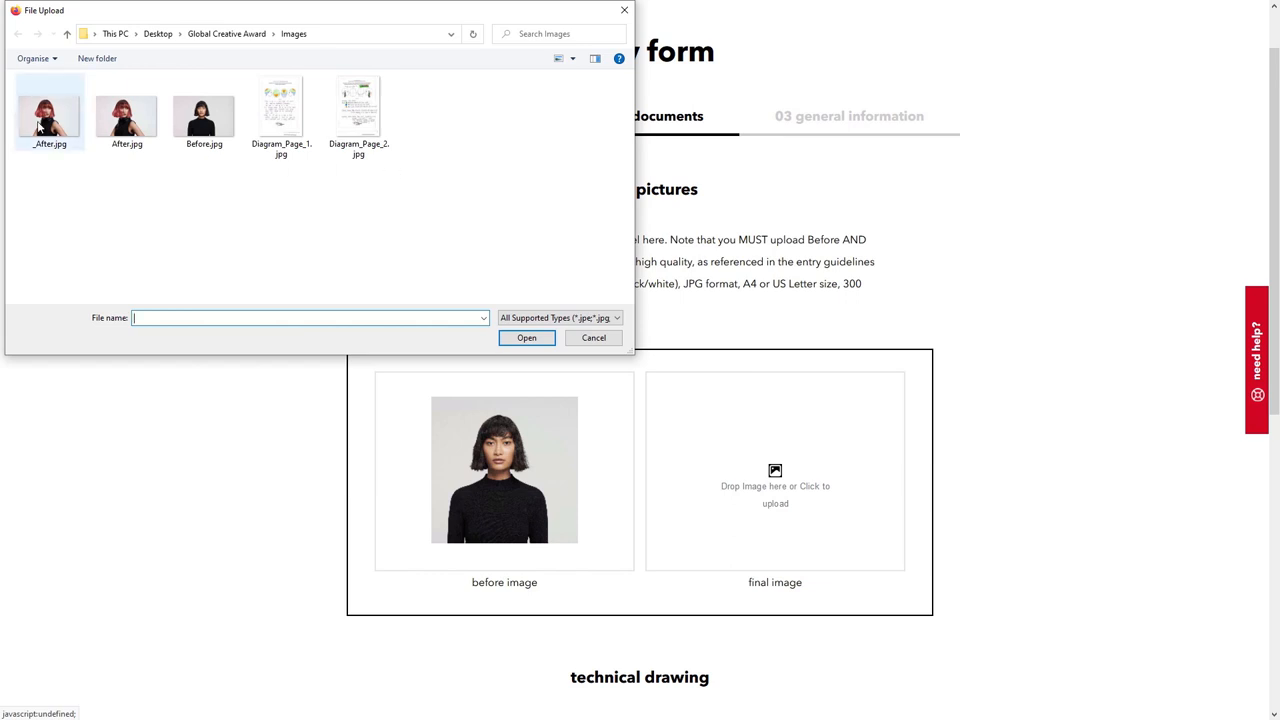
left_click(50, 110)
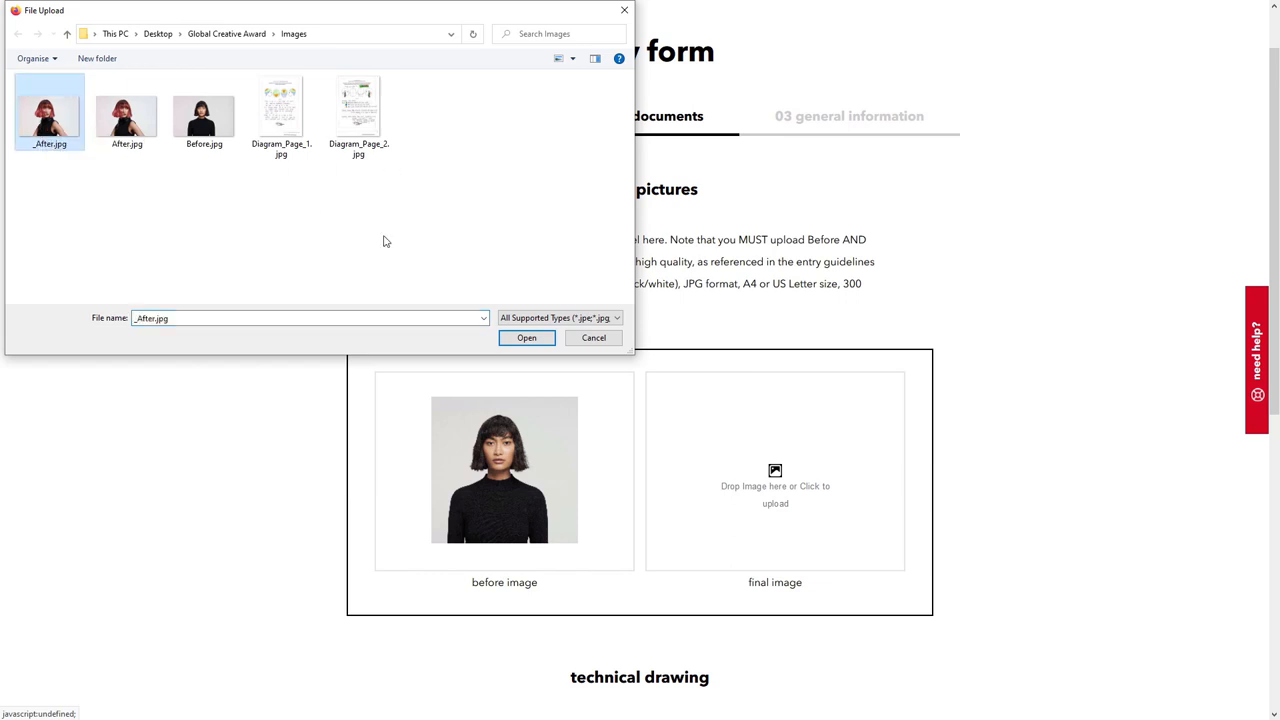
left_click(526, 336)
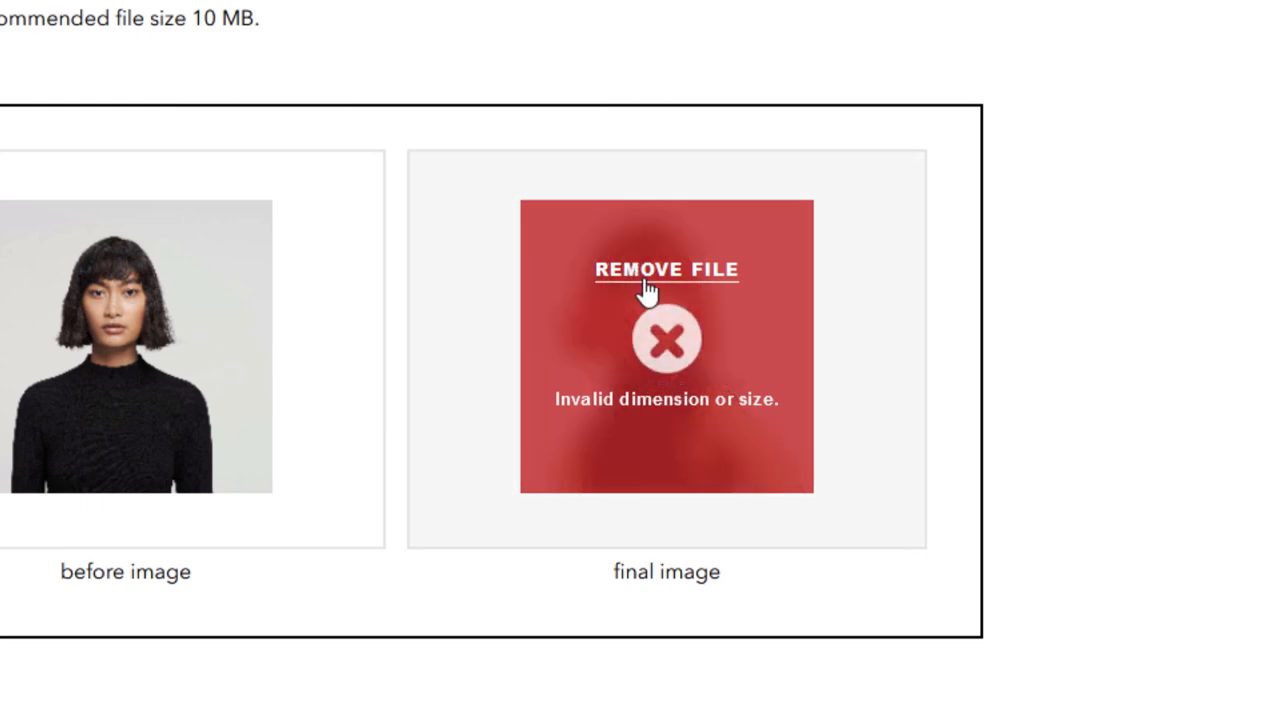
left_click(666, 272)
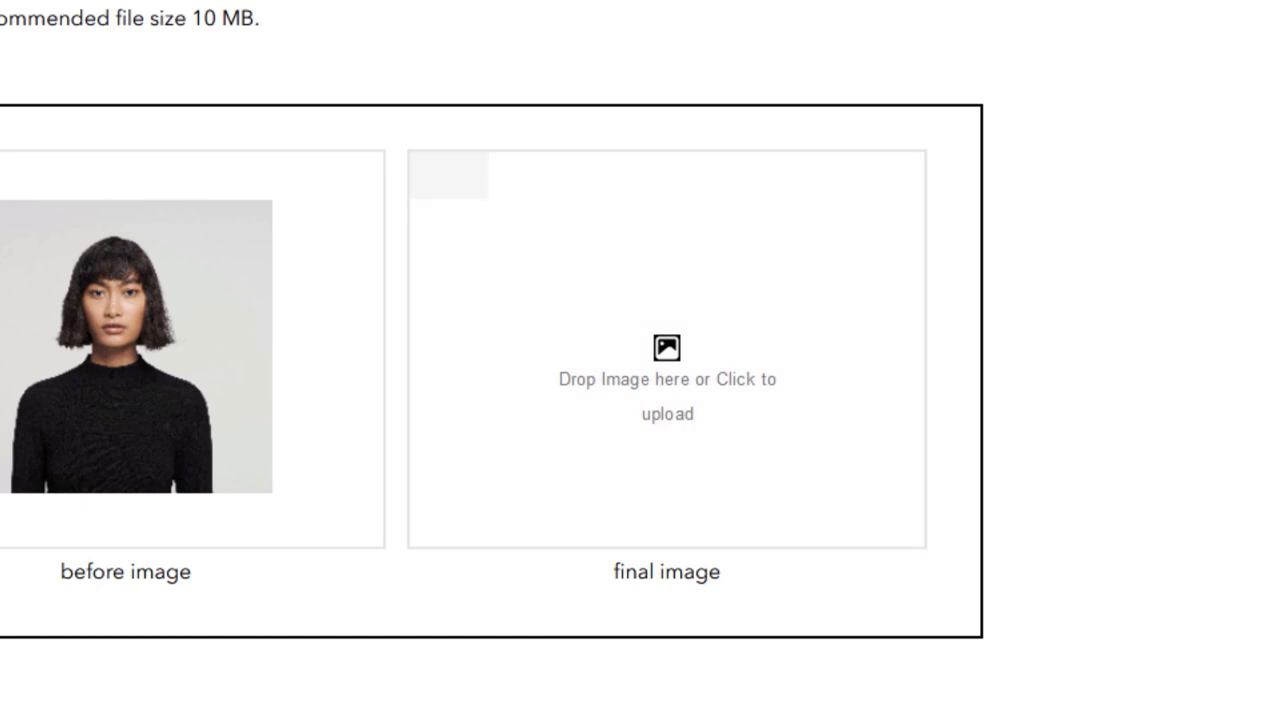
- Scroll the entry documents page down to the technical drawing section
scroll("down", 3)
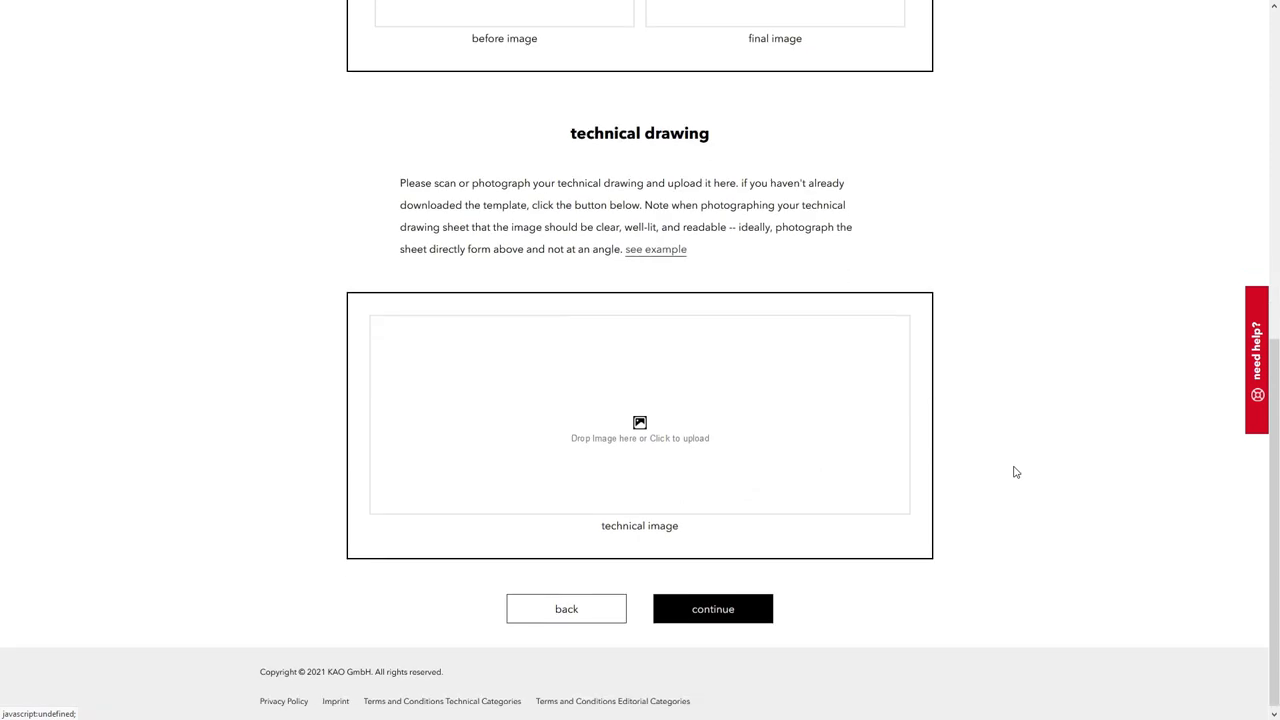
scroll("down", 3)
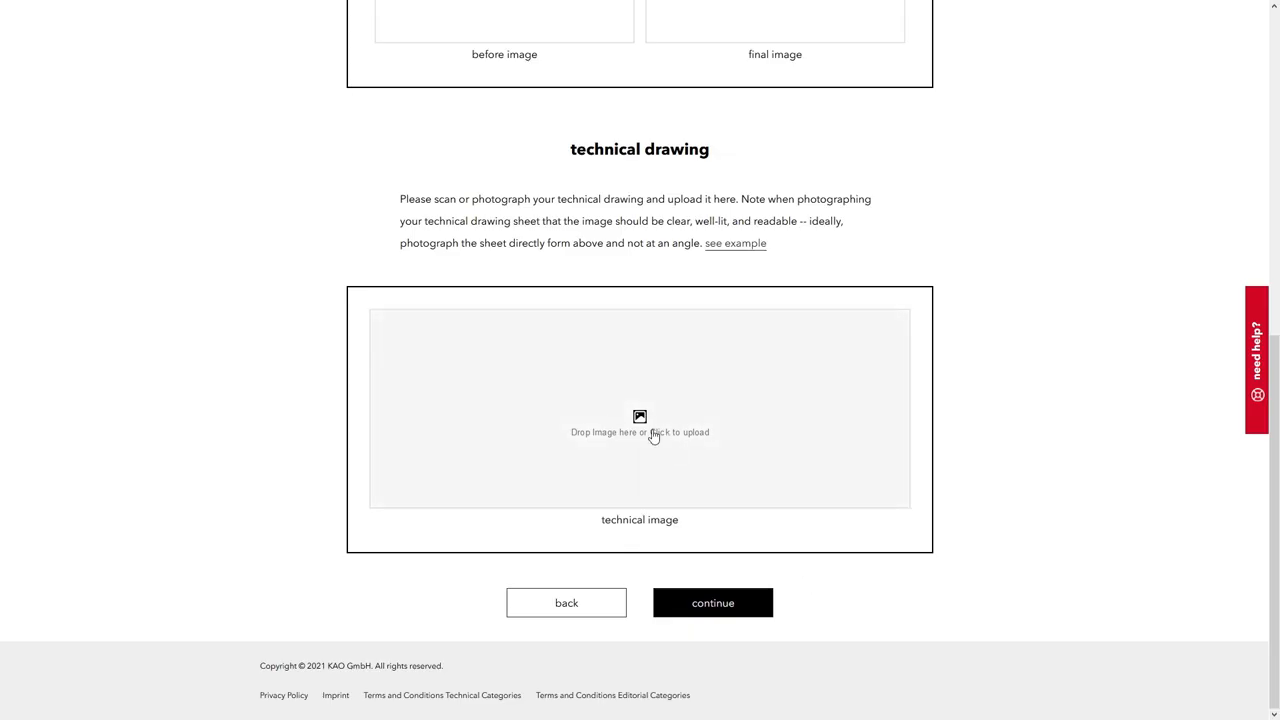
- Upload Diagram_Page_1.jpg as the technical image and continue to general information
left_click(640, 432)
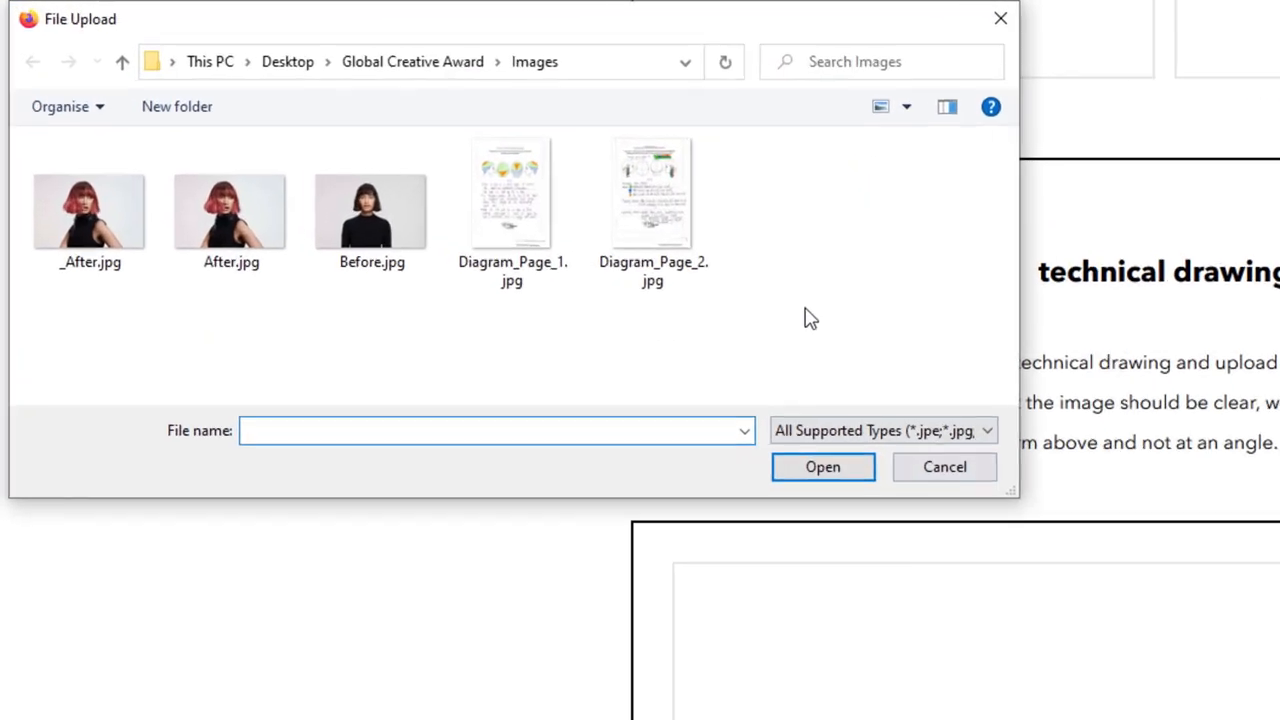
left_click(512, 192)
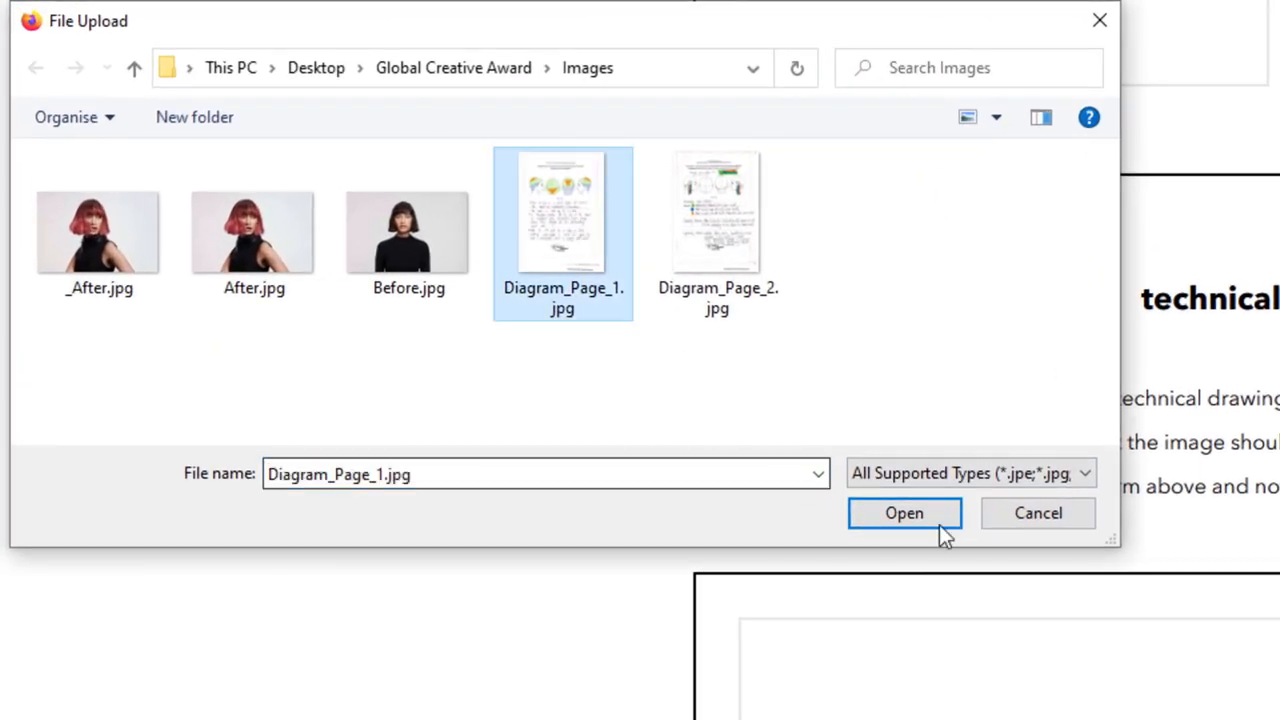
left_click(904, 512)
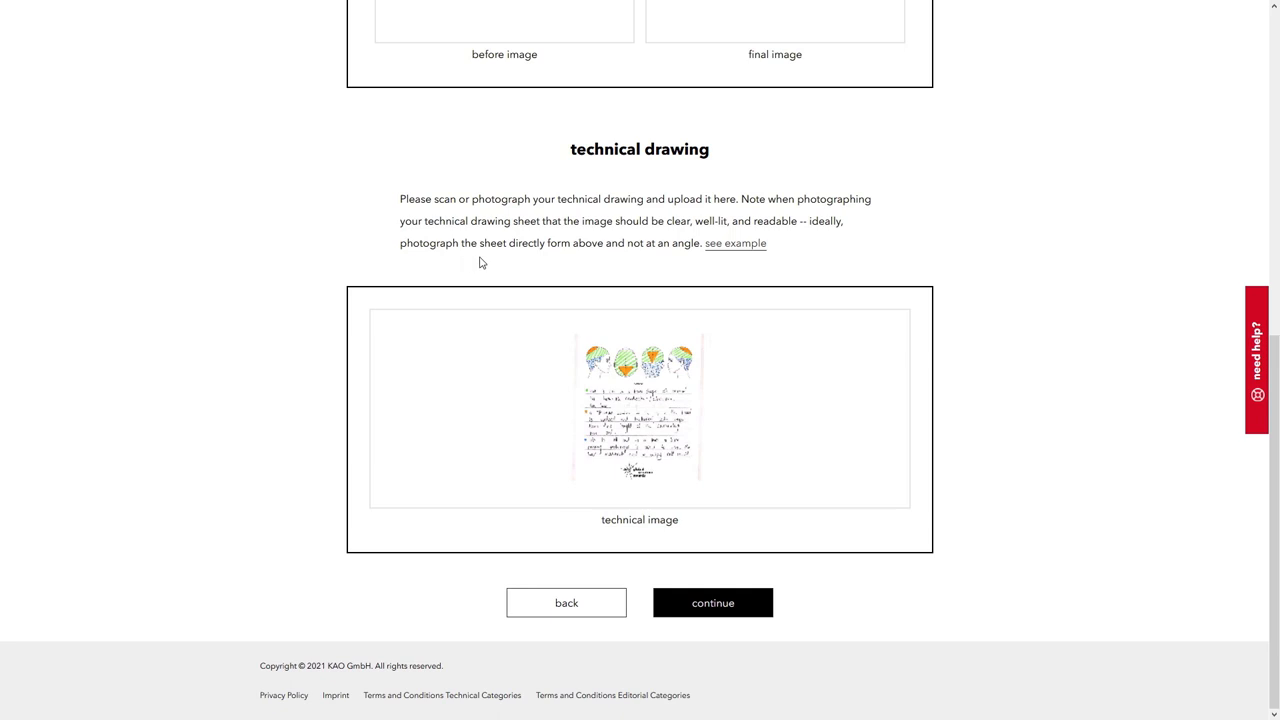
left_click(712, 602)
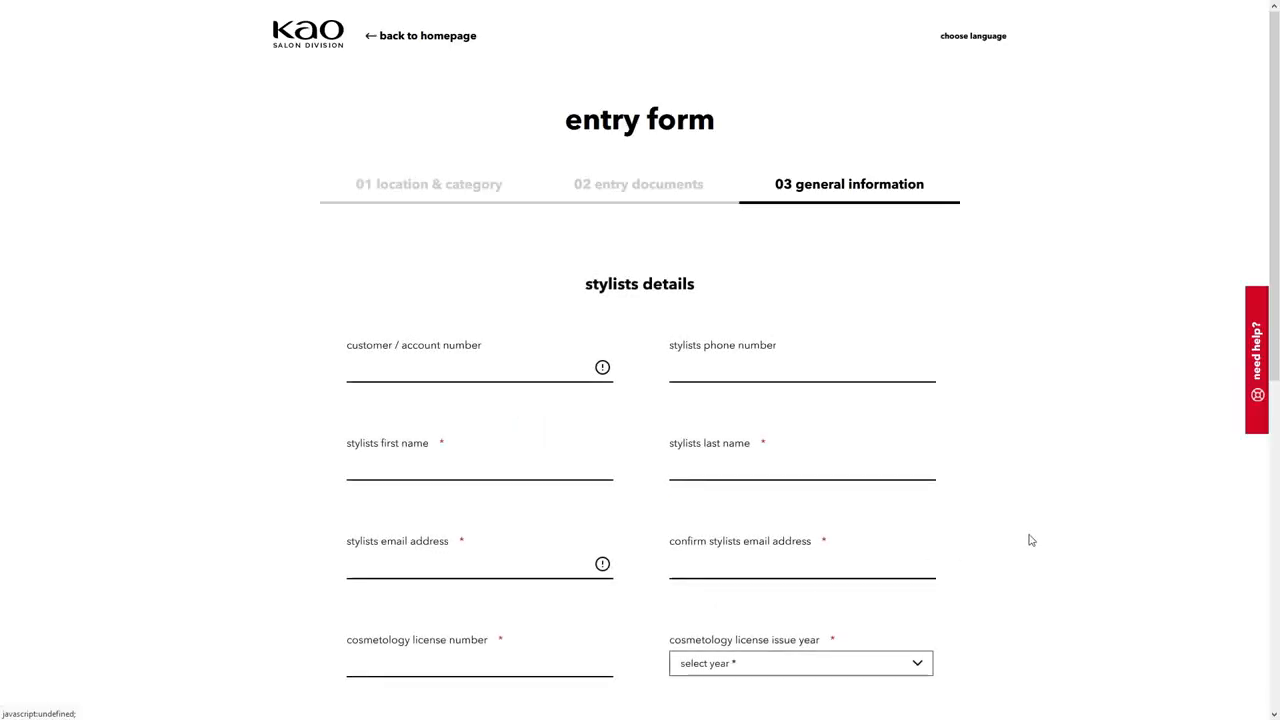
- Enter stylist account 123, phone 555-412-952, name Doe and email JaneDoe@gm
type("1234")
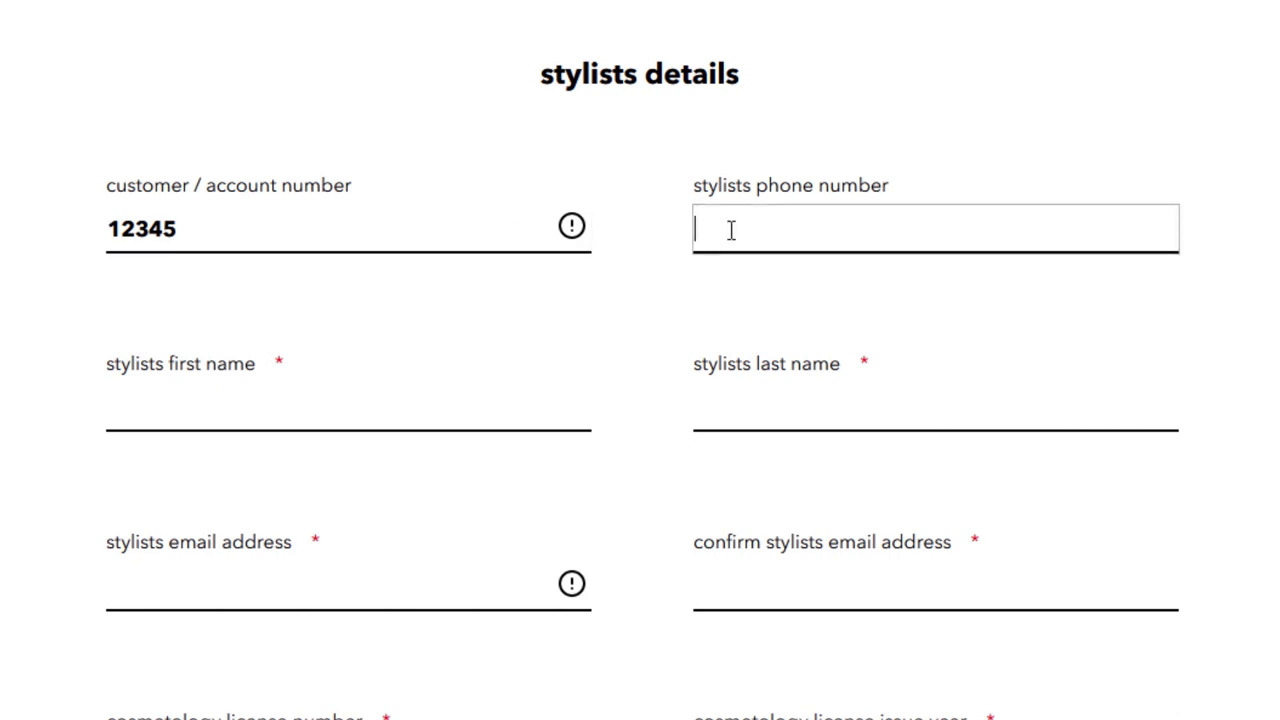
type("555-412")
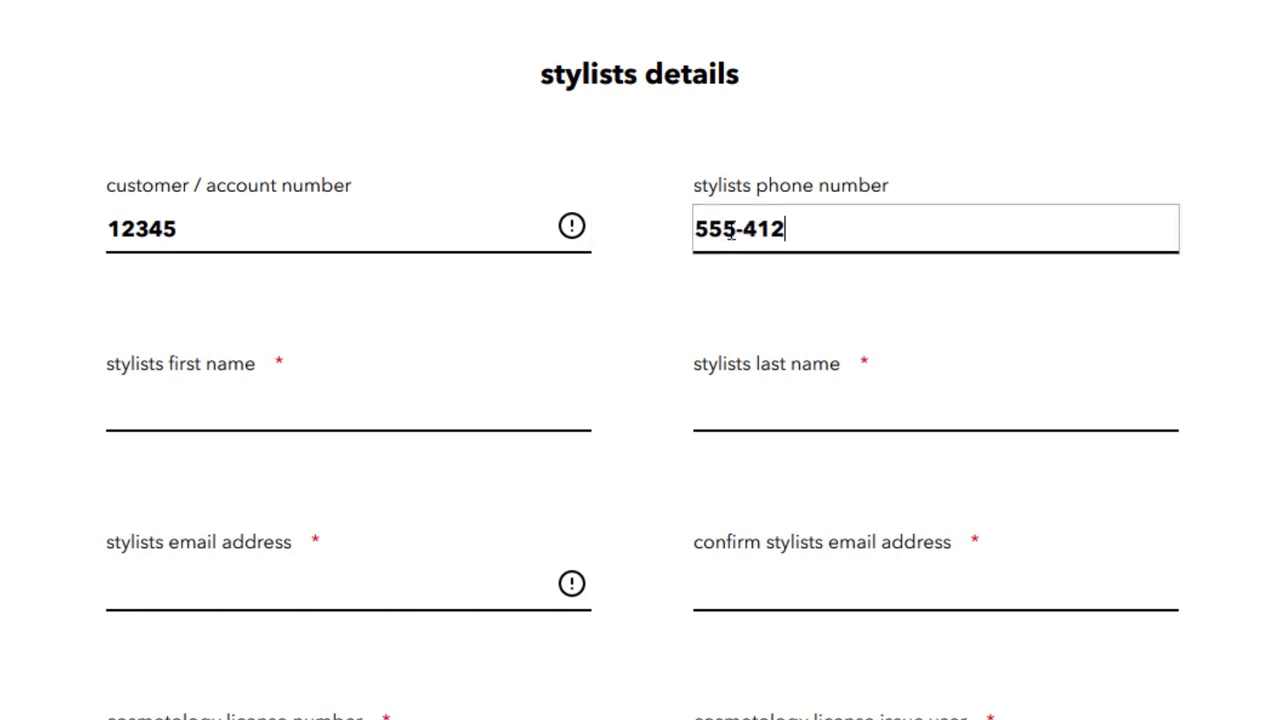
type("-952")
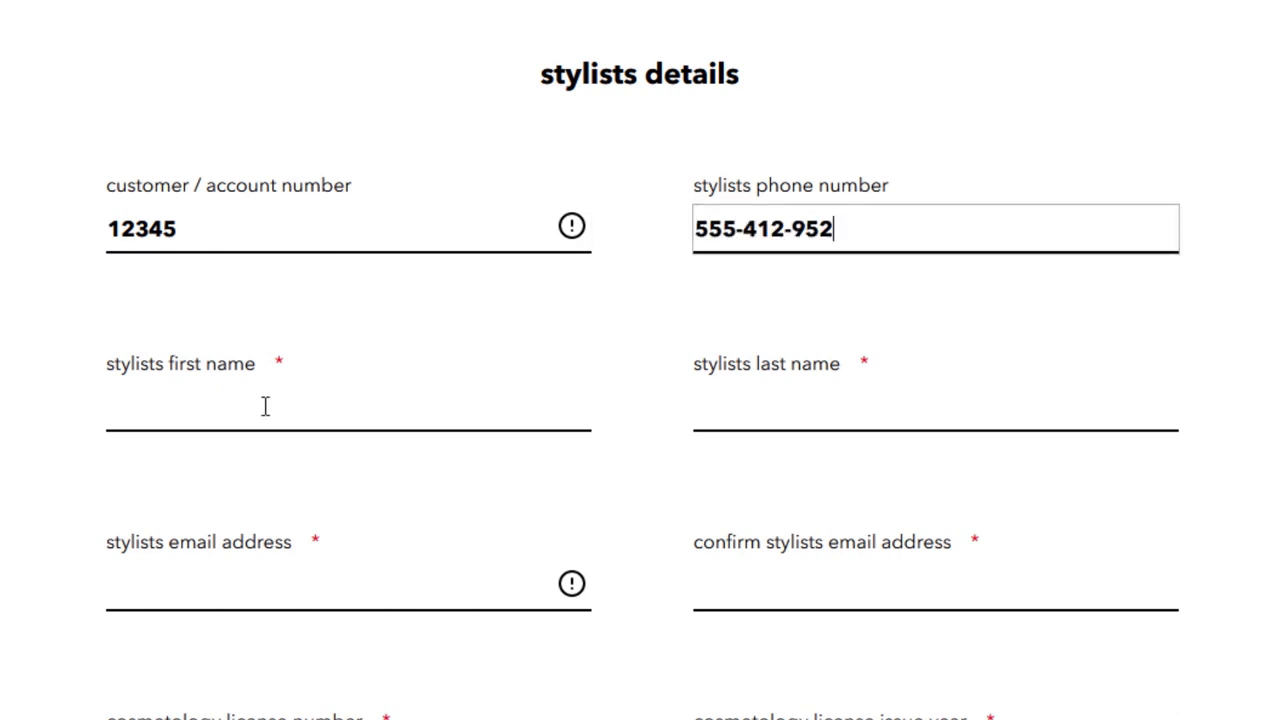
type("Doe")
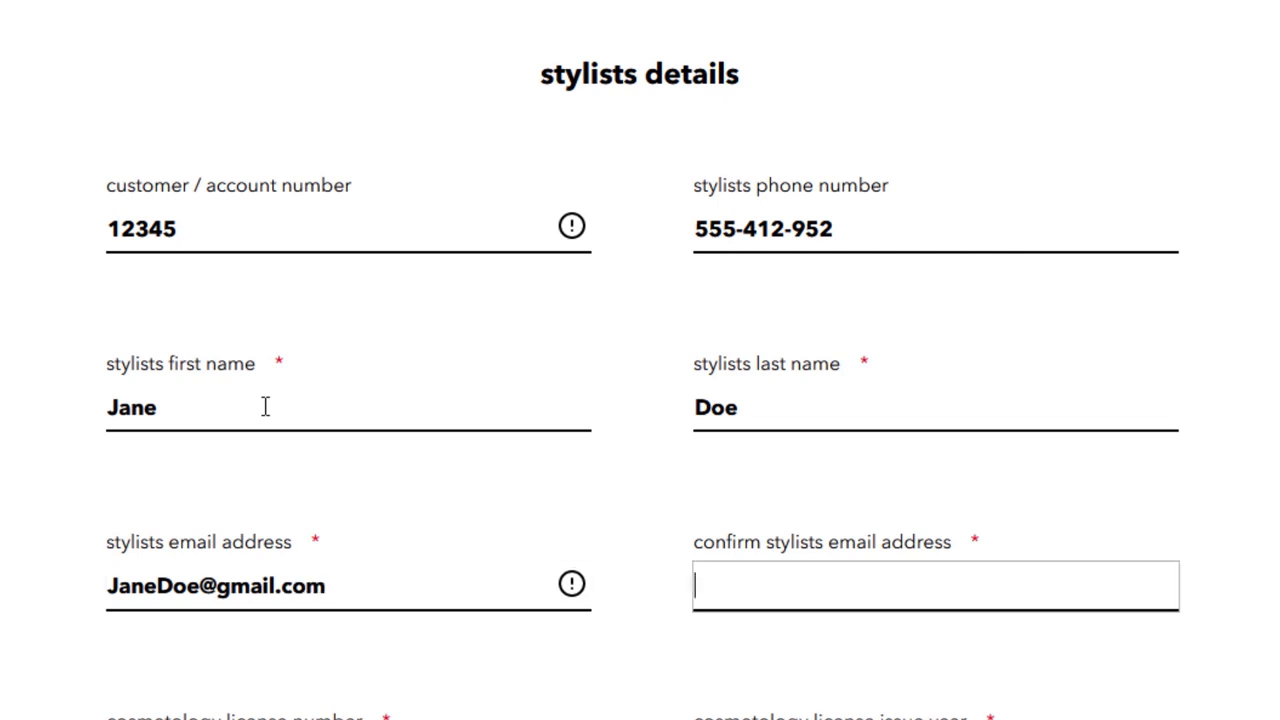
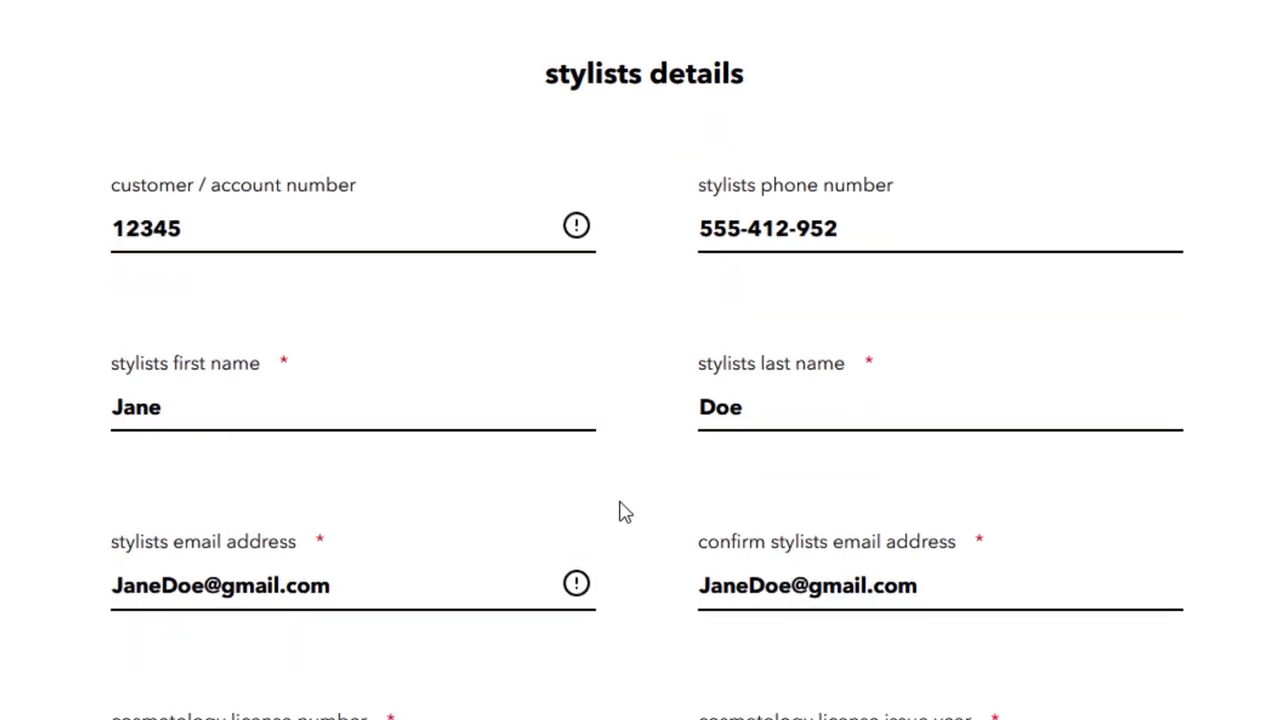
- Enter licence number 123456, issue year 2010 and issuing state Florida
scroll("down", 3)
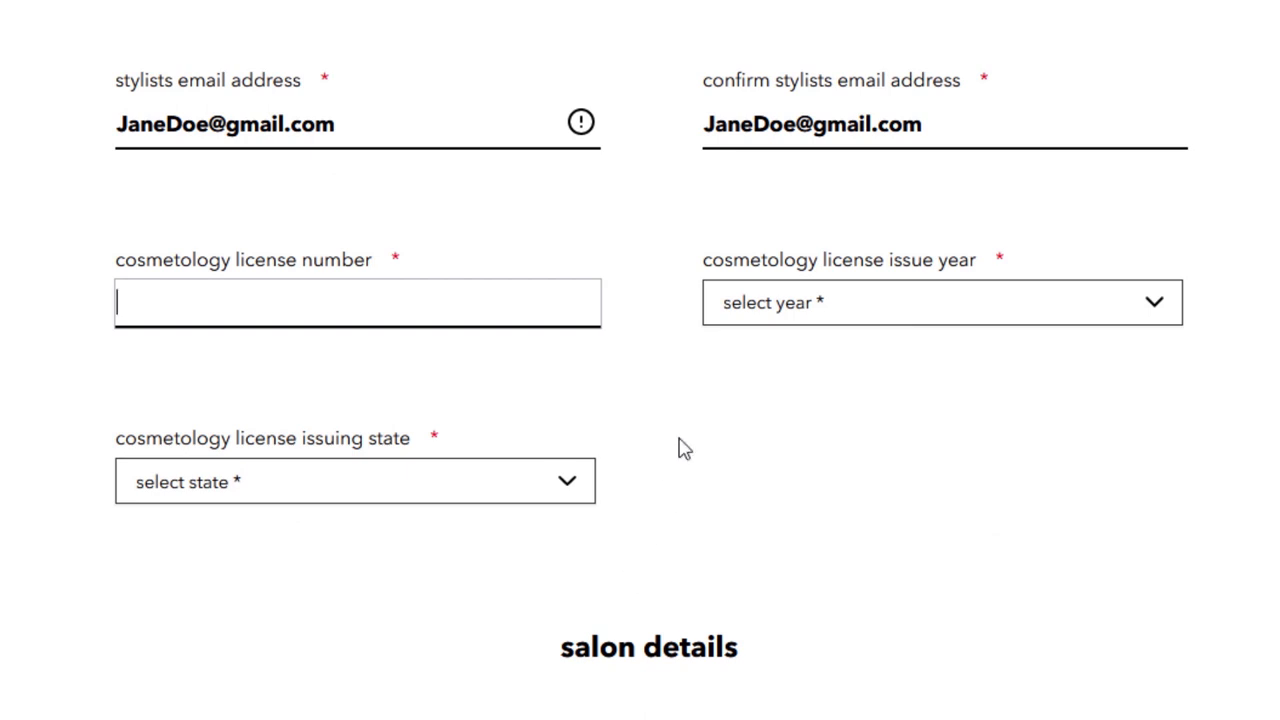
type("123456")
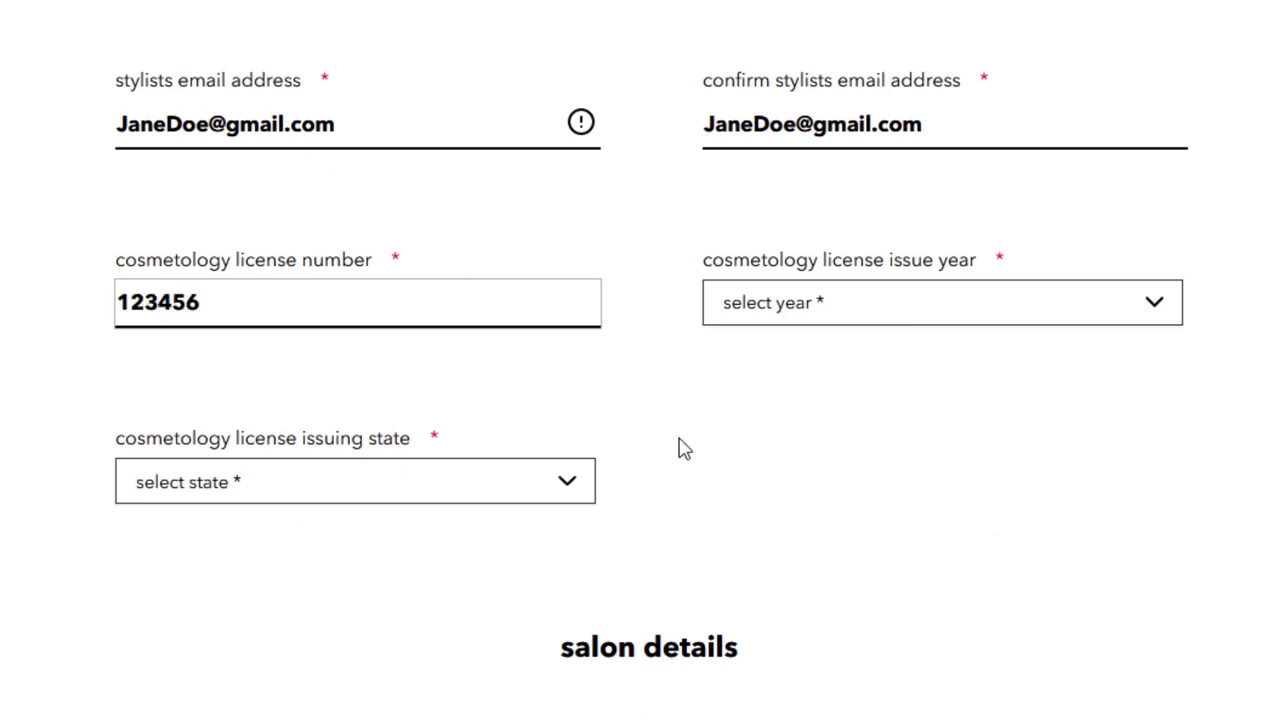
left_click(940, 302)
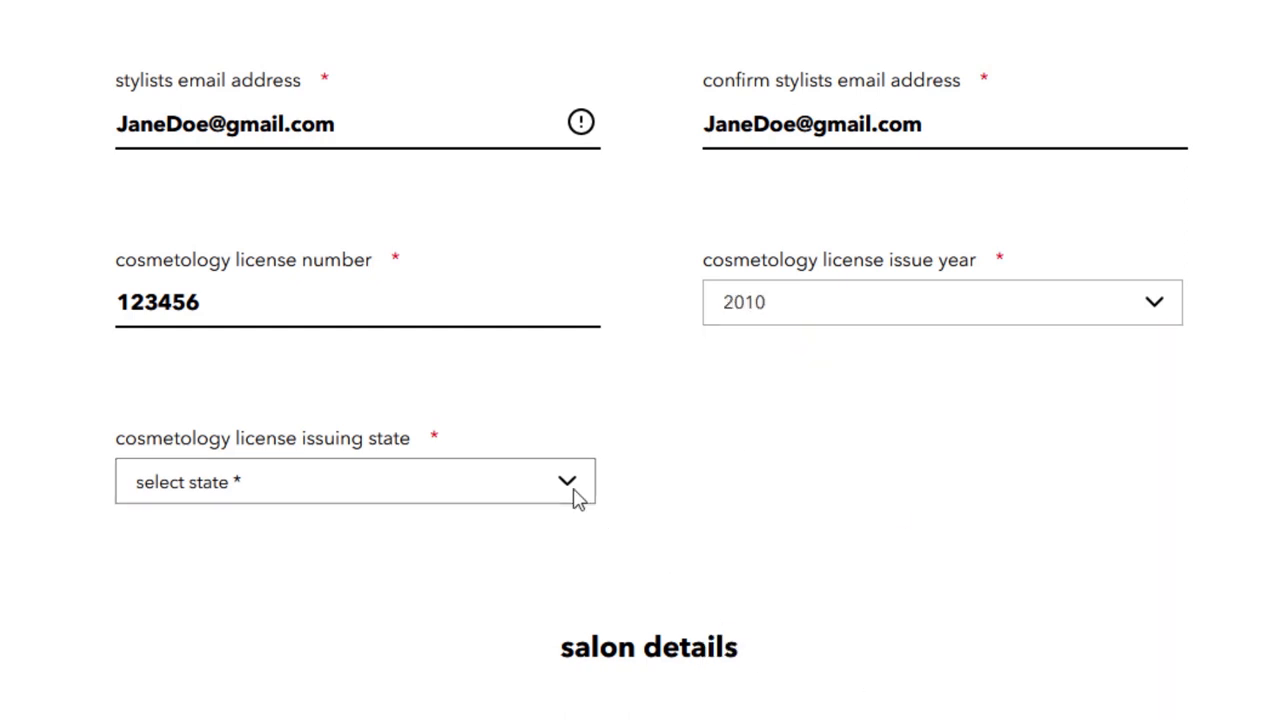
left_click(356, 480)
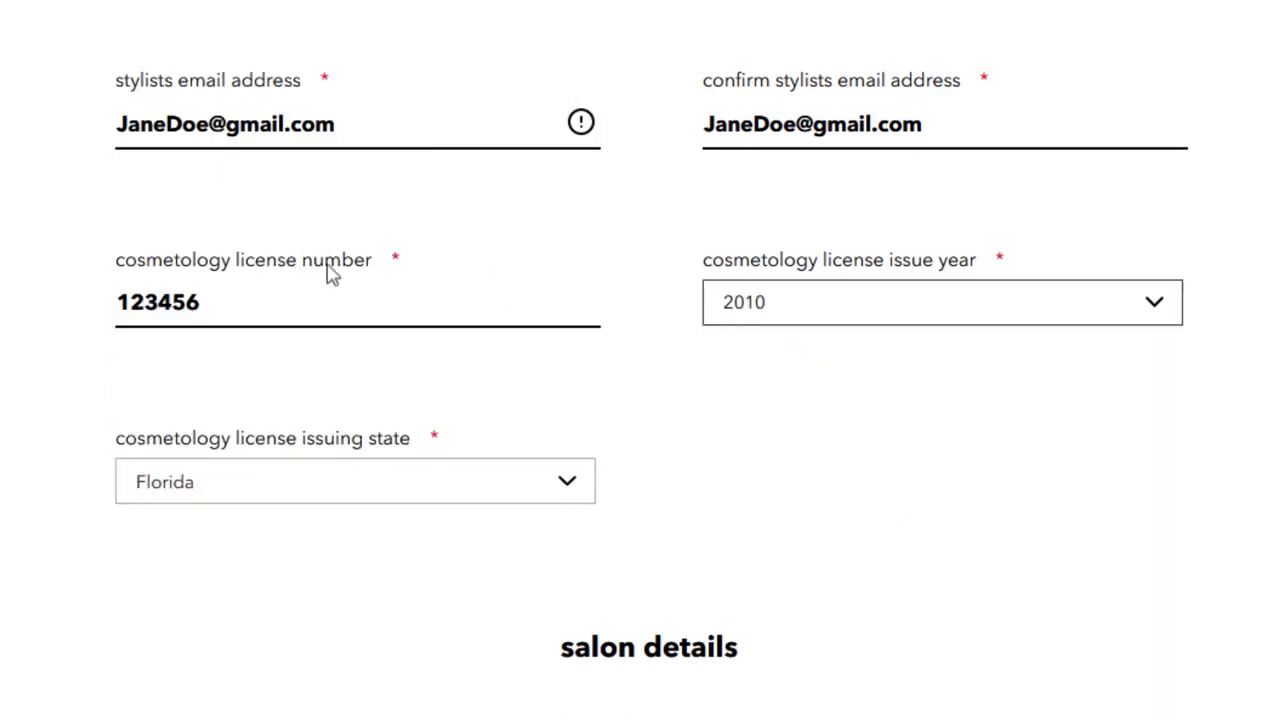
scroll("down", 3)
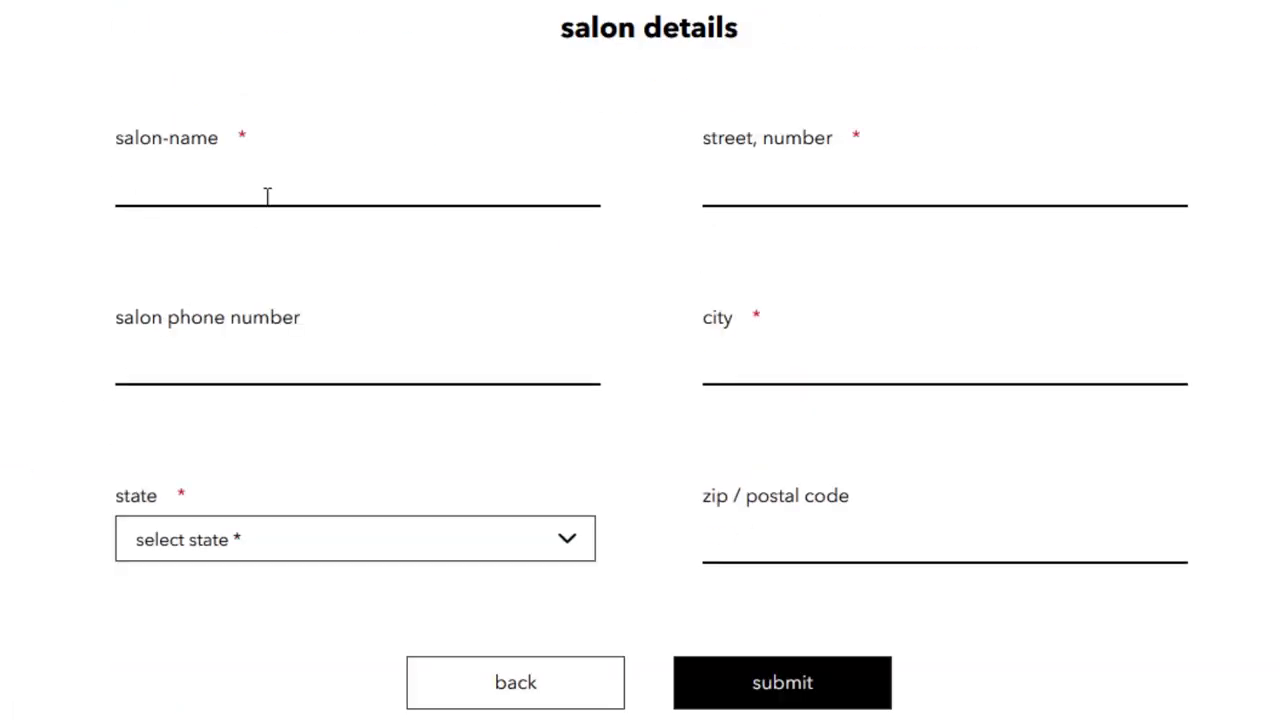
type("Beauty Sal")
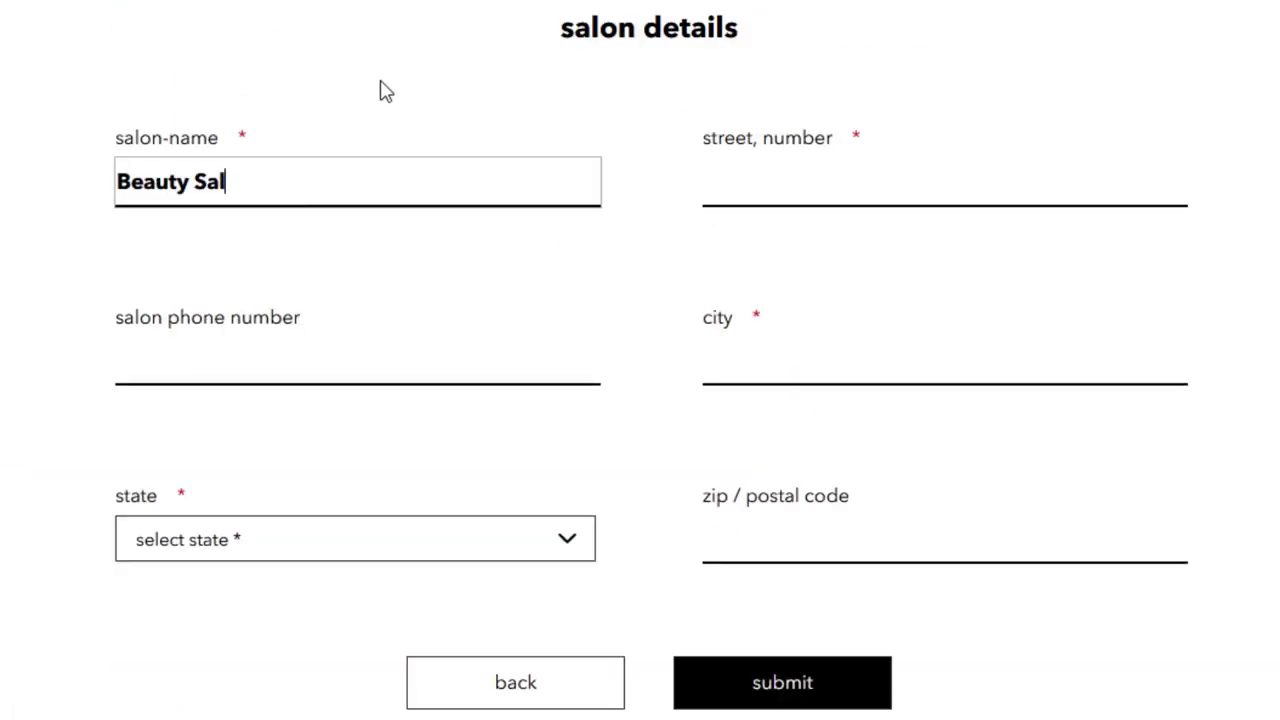
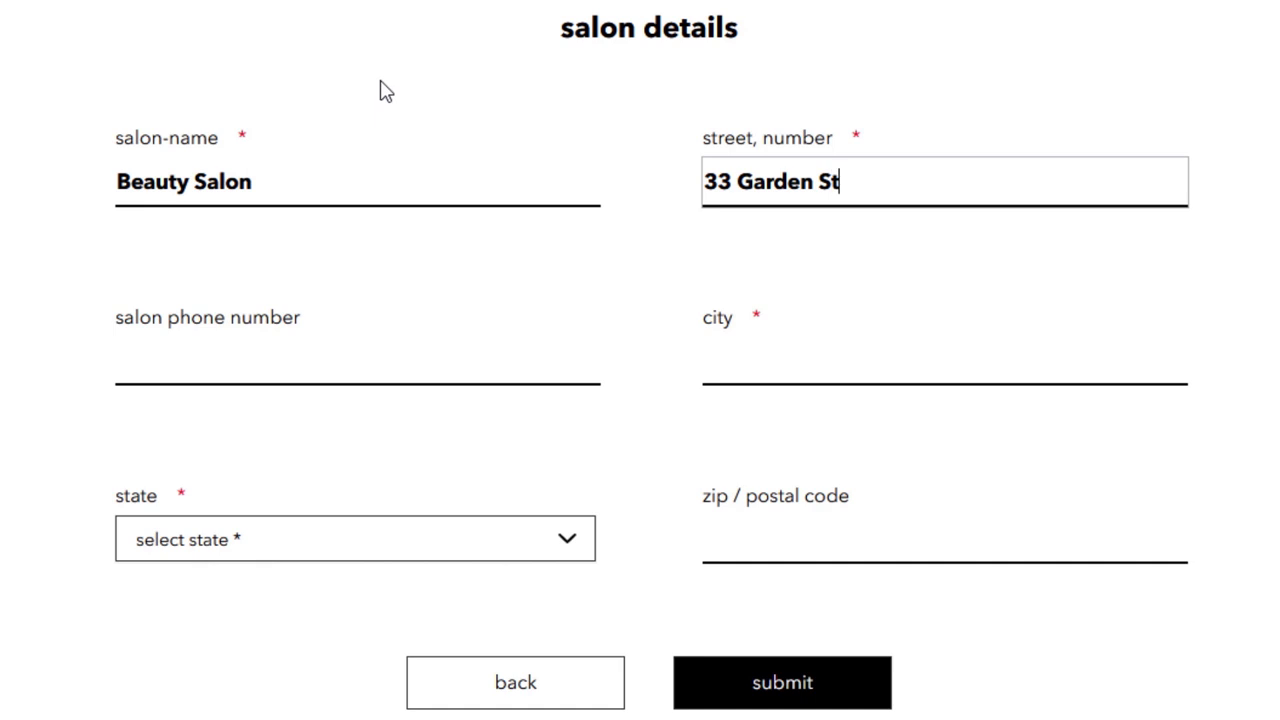
type("555-412-95")
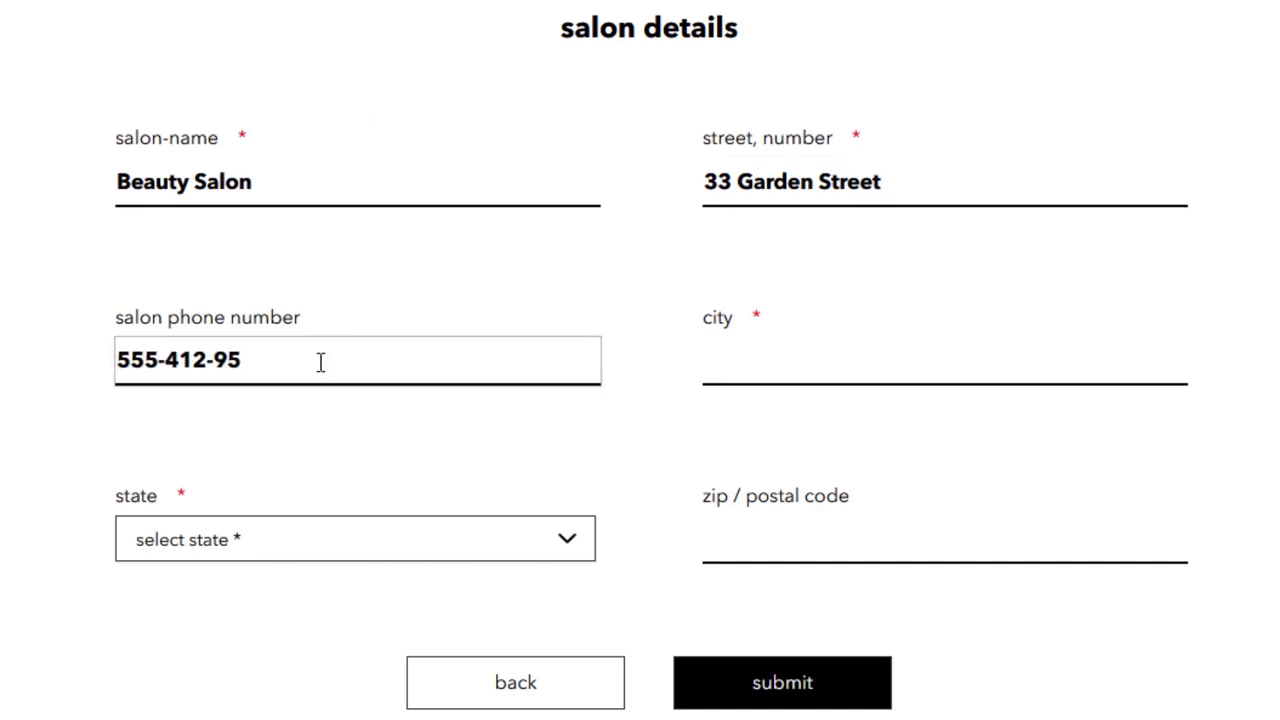
type("Miami")
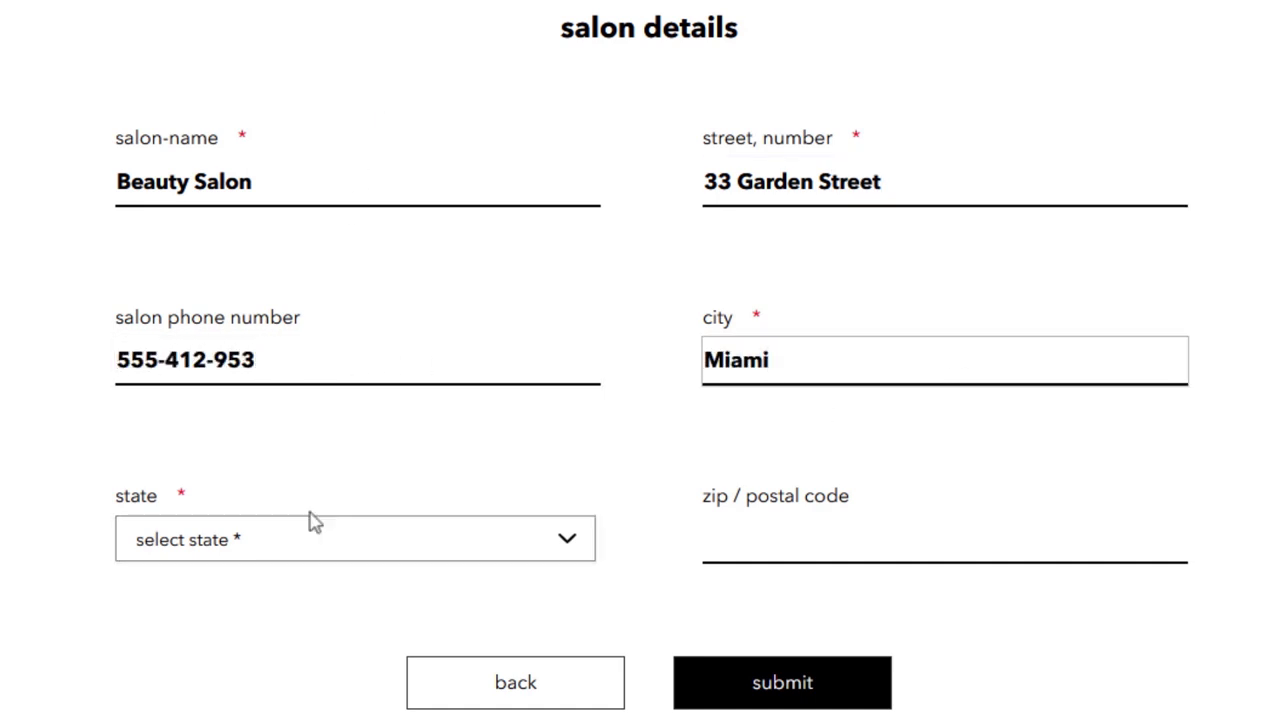
- Set the salon state to Florida, zip 33130, and submit the entry
left_click(354, 538)
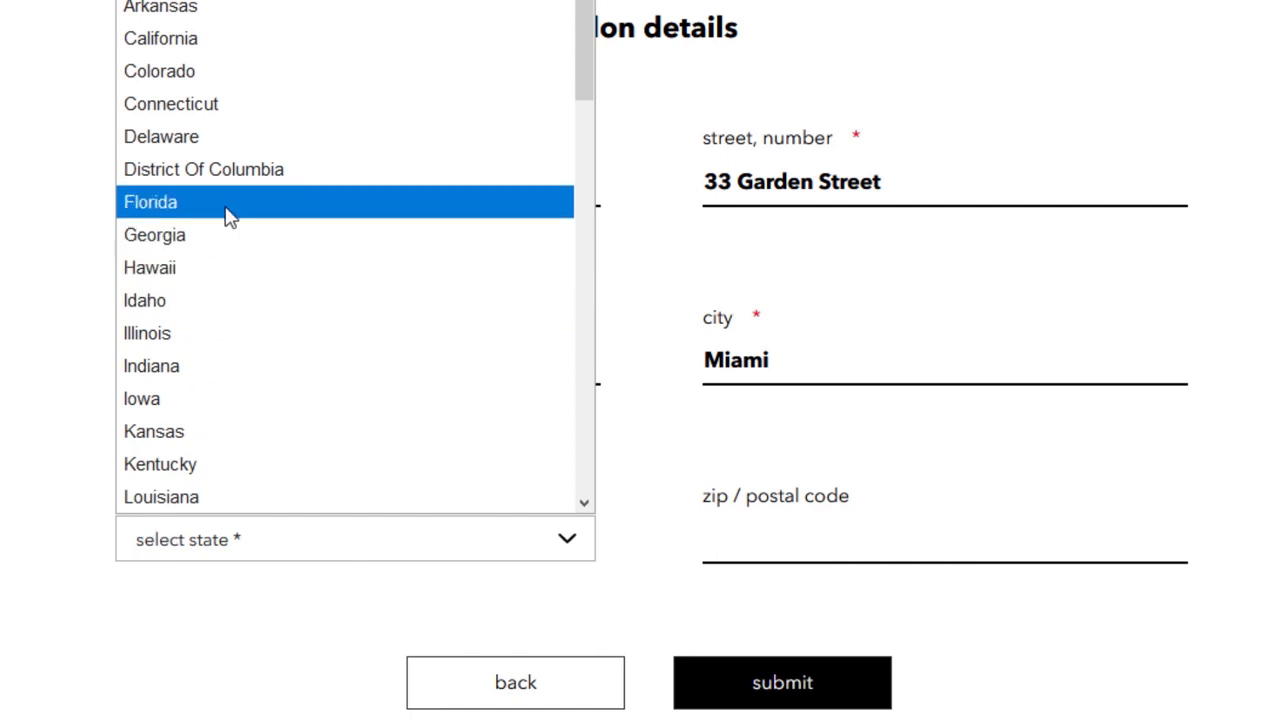
left_click(150, 200)
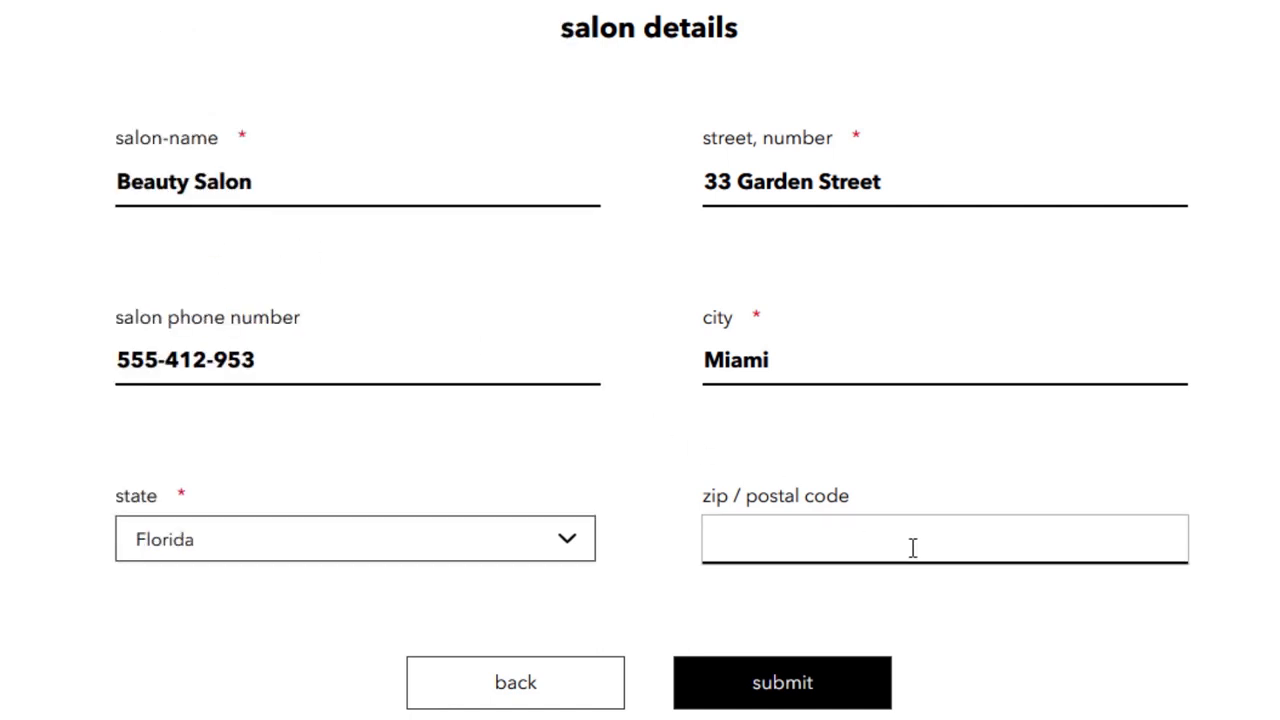
type("33130")
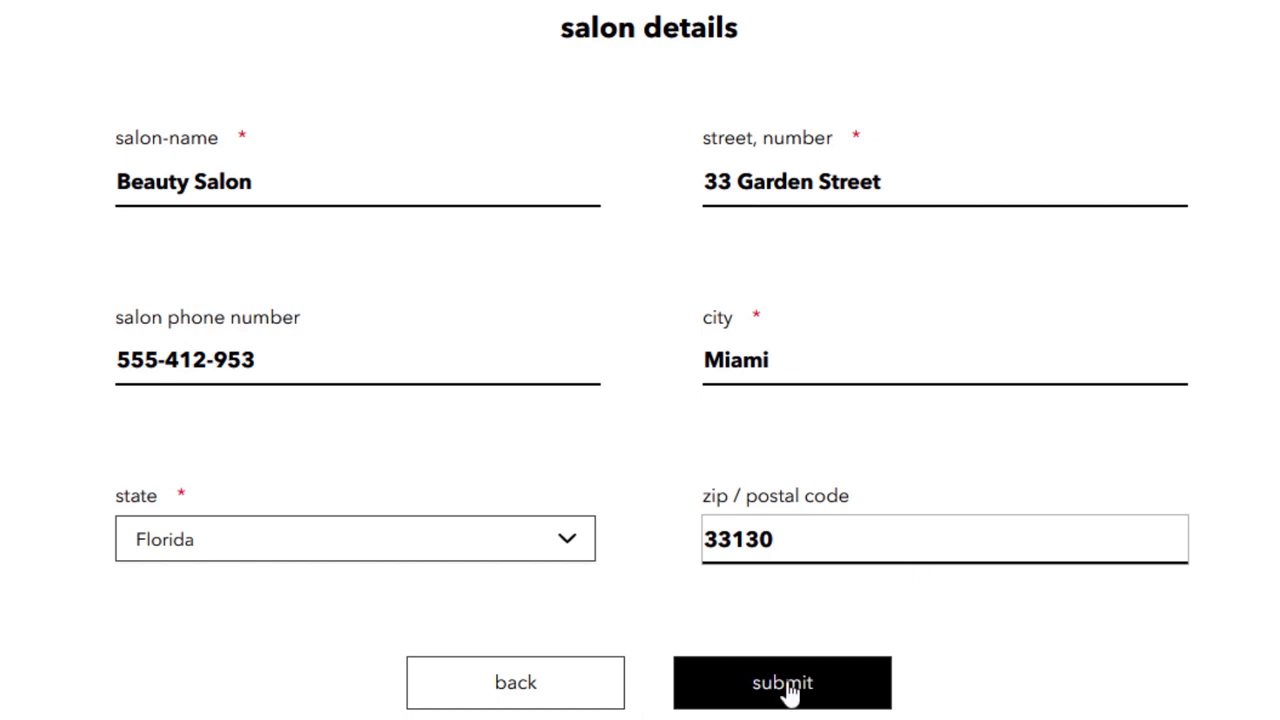
left_click(782, 682)
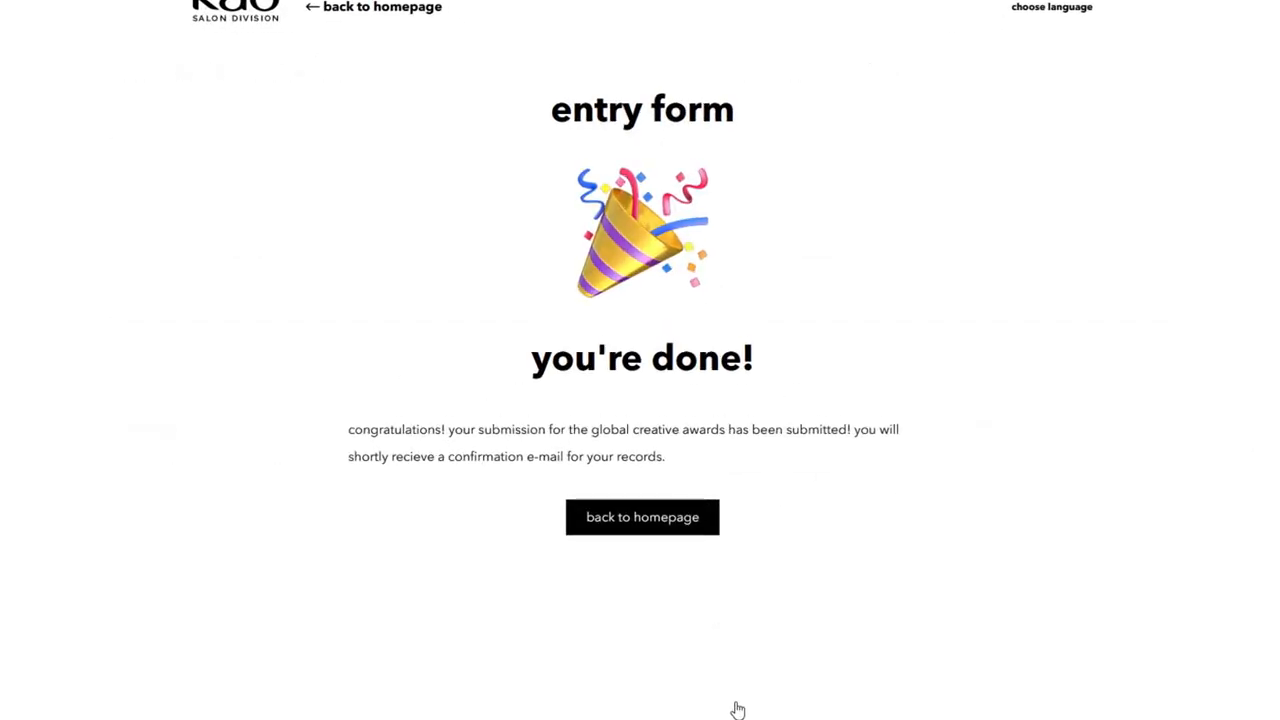